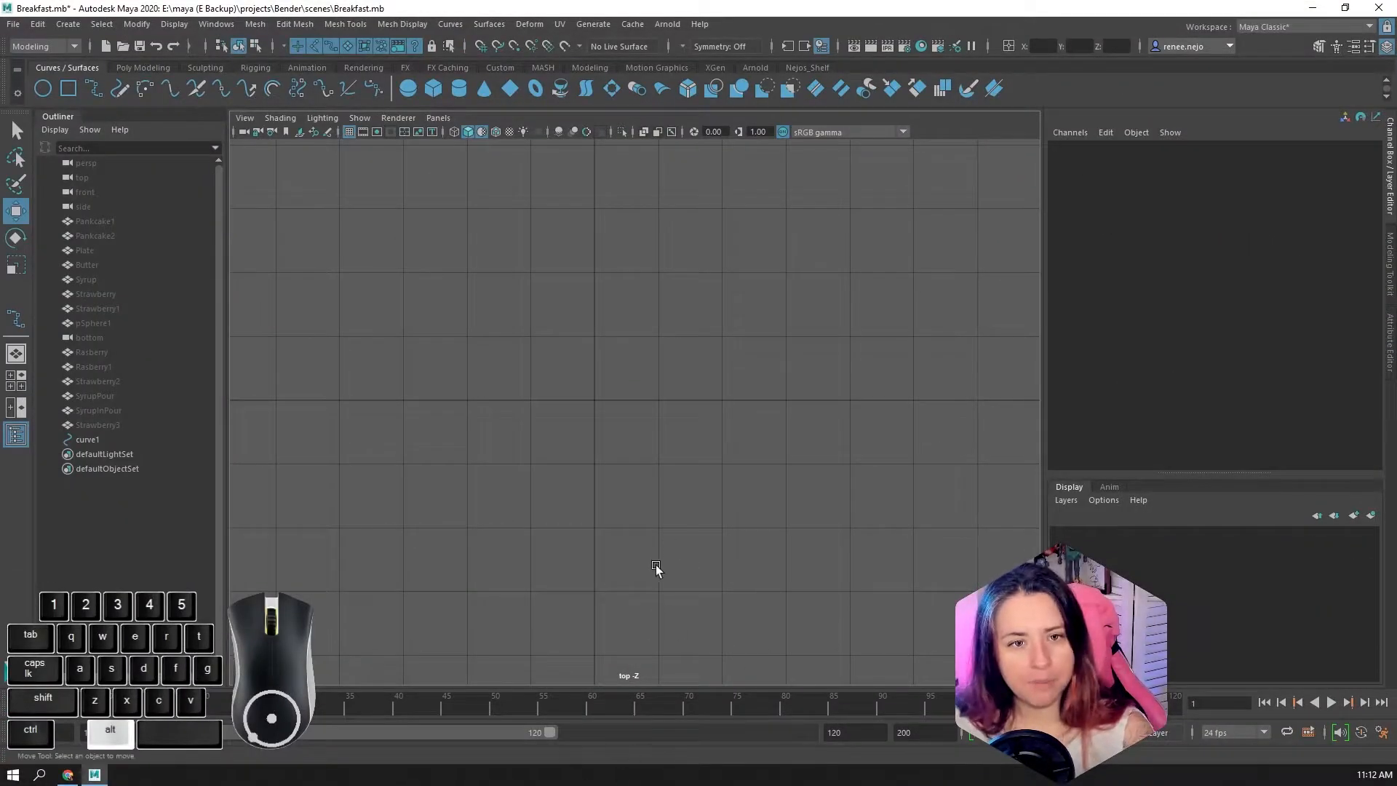
pyautogui.moveTo(670, 620)
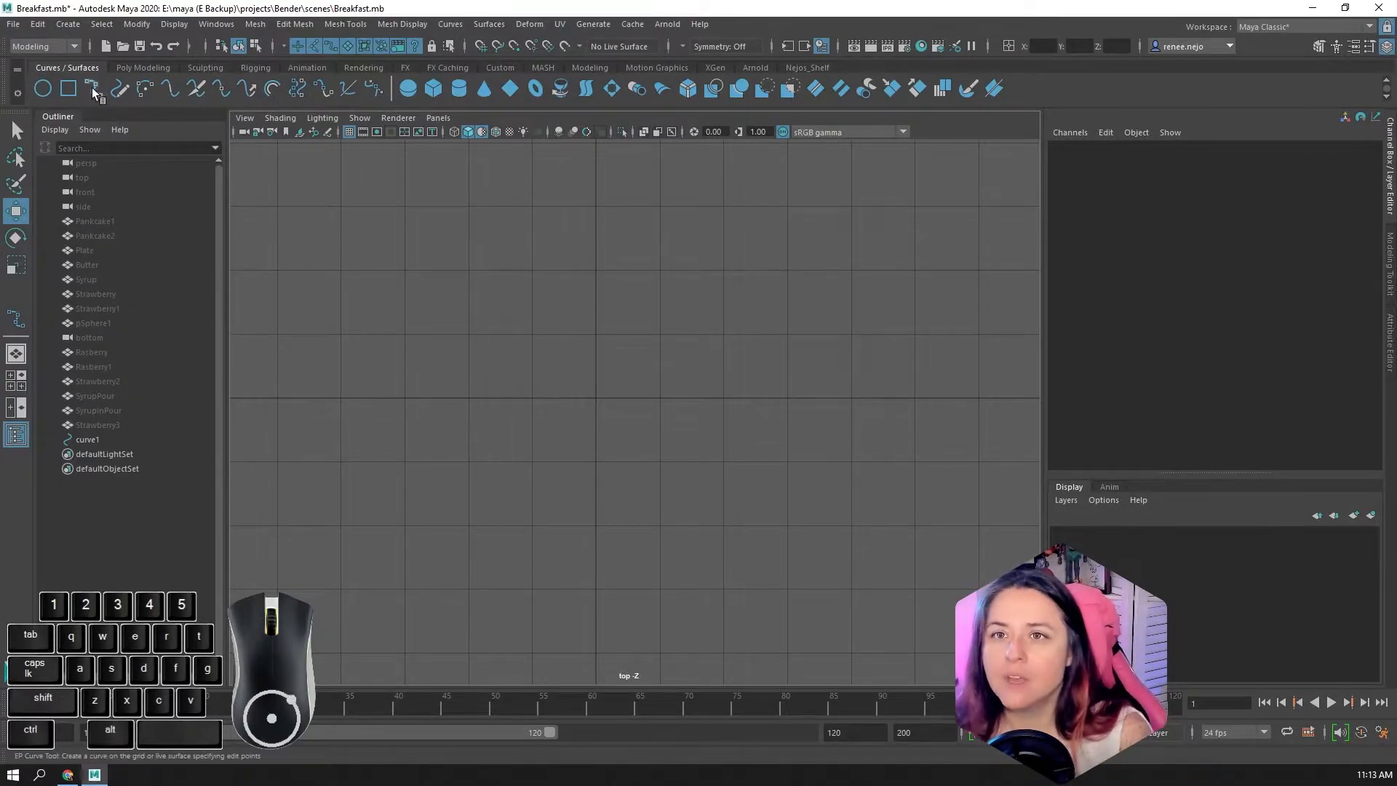
pyautogui.moveTo(93, 87)
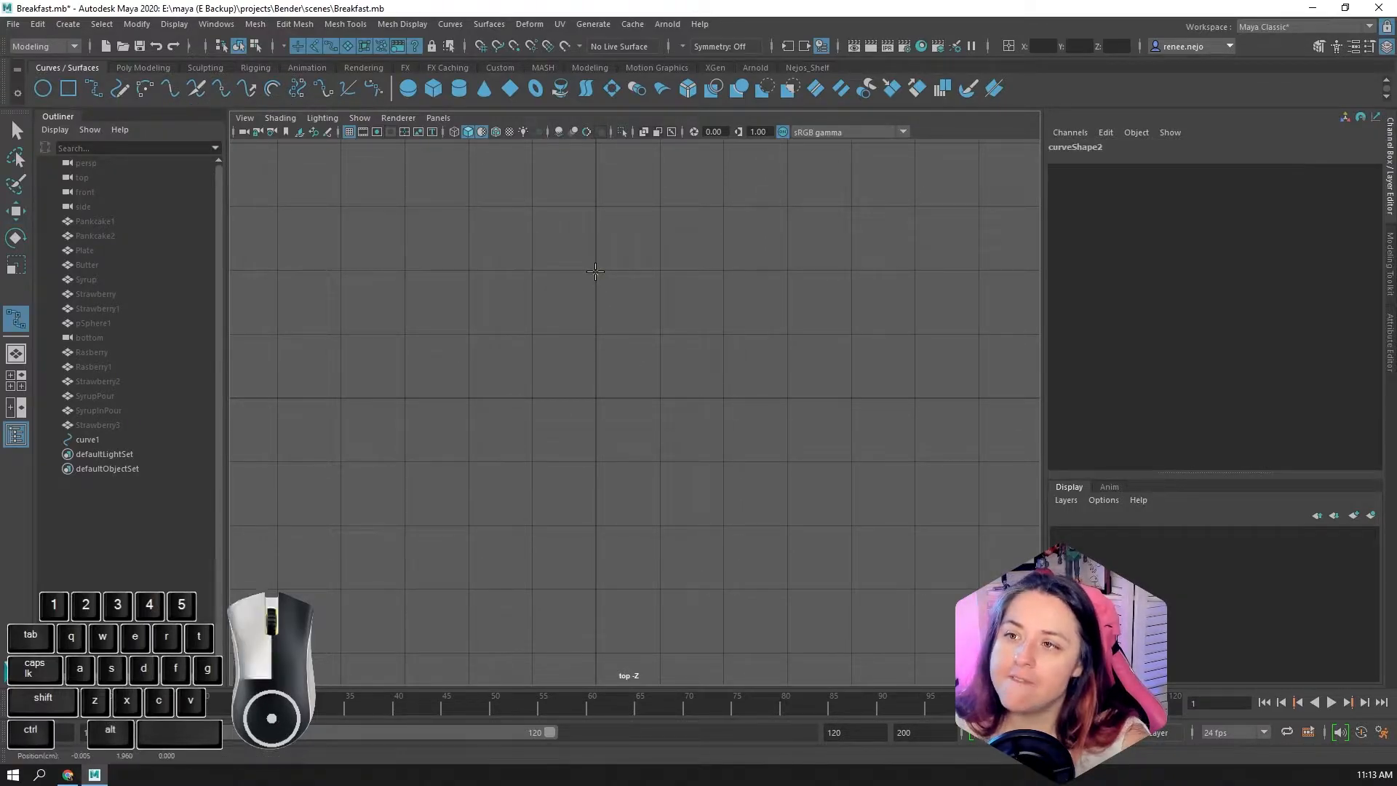
# - Place edit points left, bottom and back at the top to close the teardrop loop, then finish the curve
pyautogui.click(470, 395)
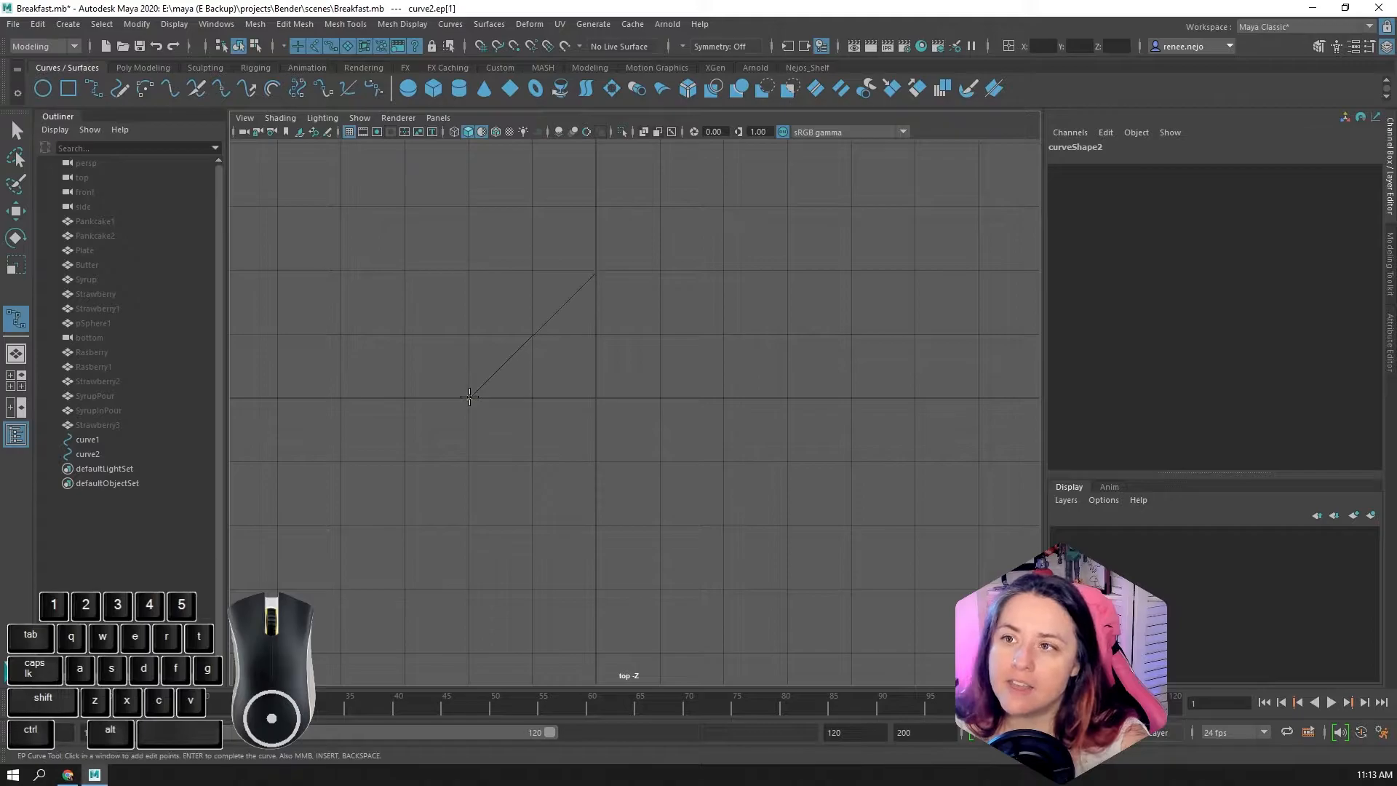
pyautogui.click(595, 530)
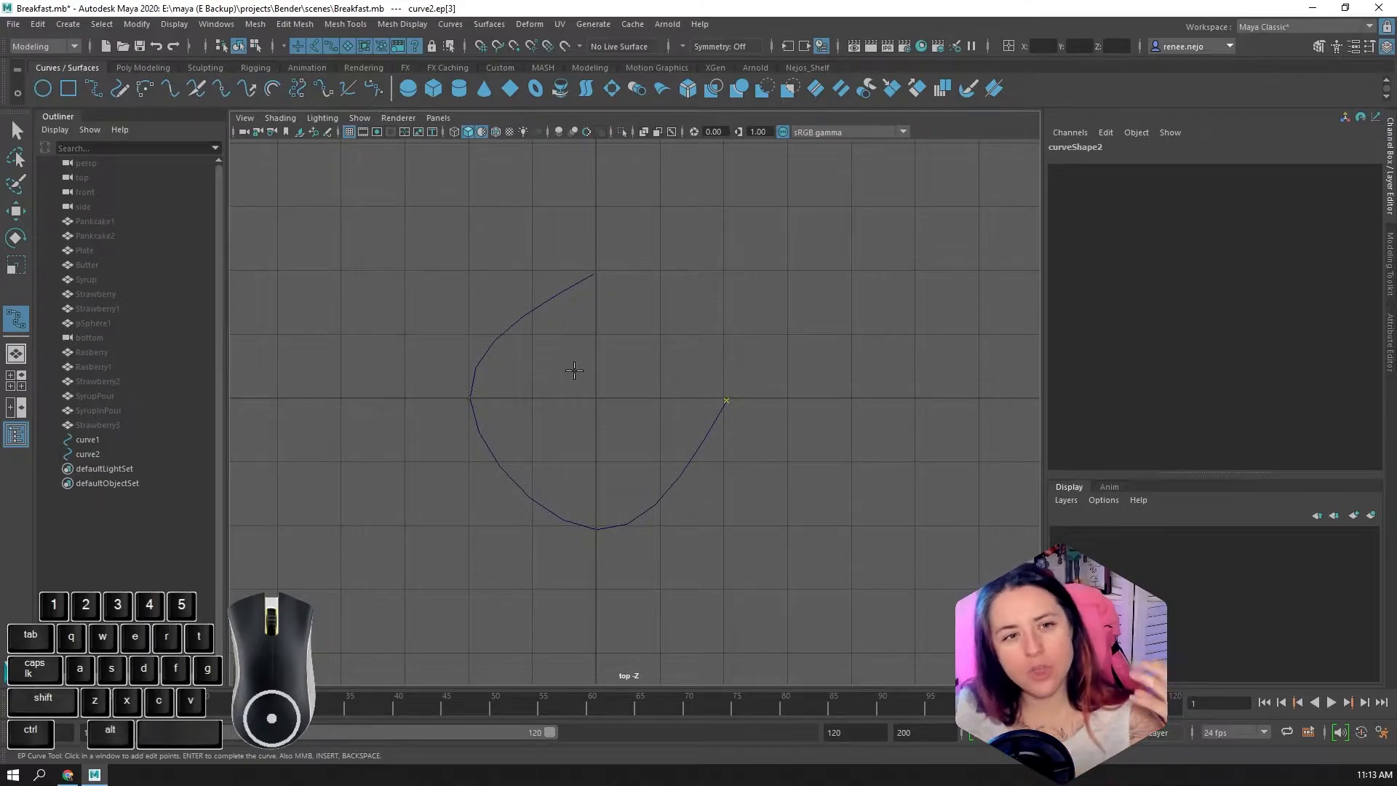
pyautogui.moveTo(648, 317)
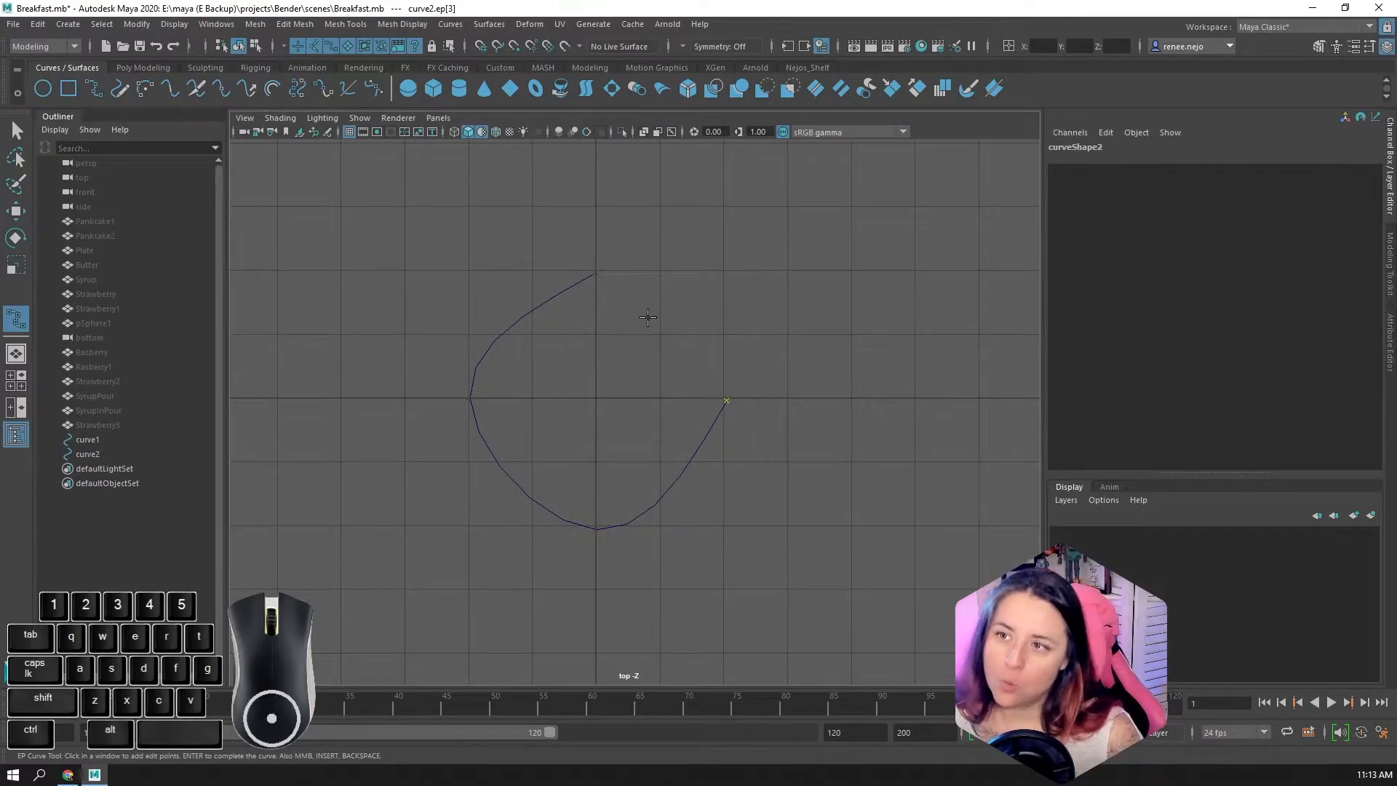
pyautogui.click(594, 277)
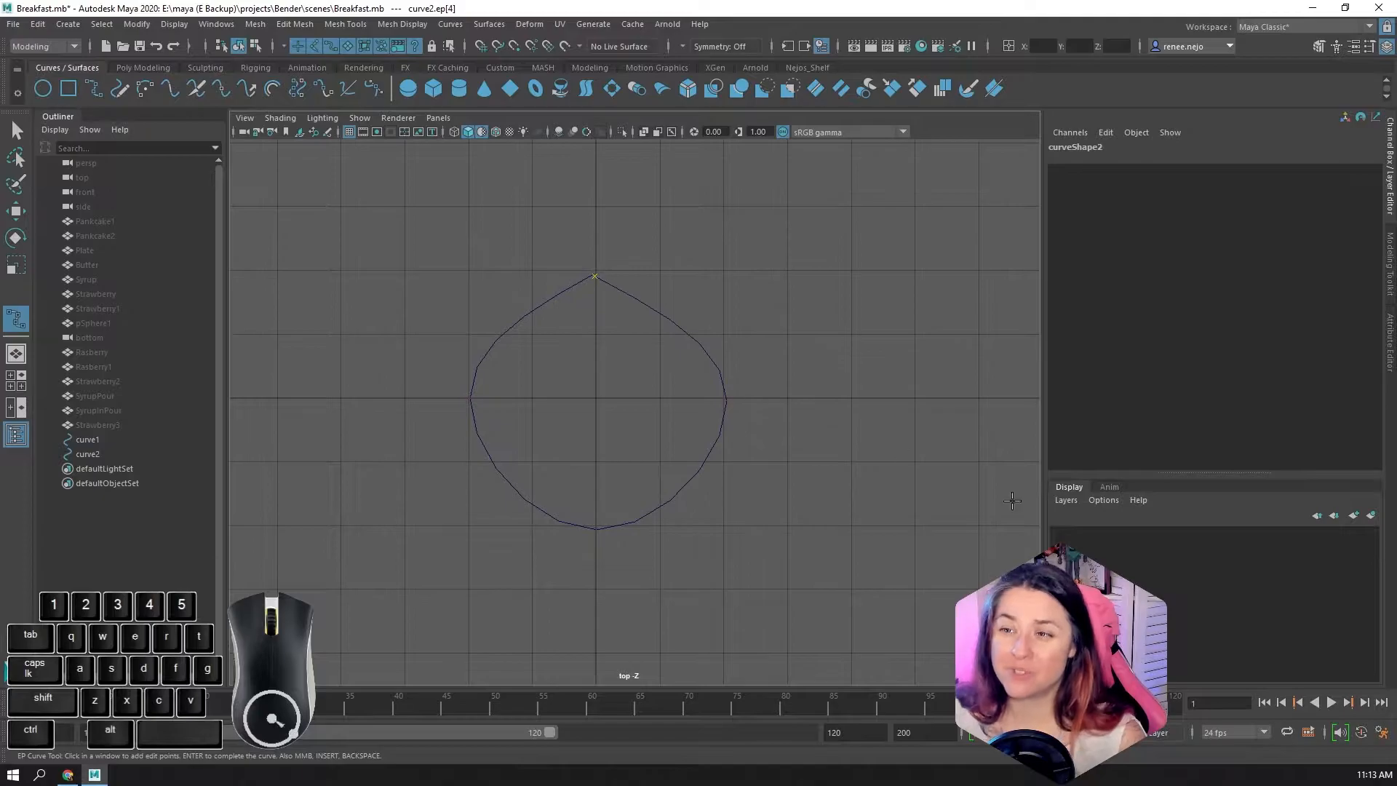
pyautogui.click(16, 130)
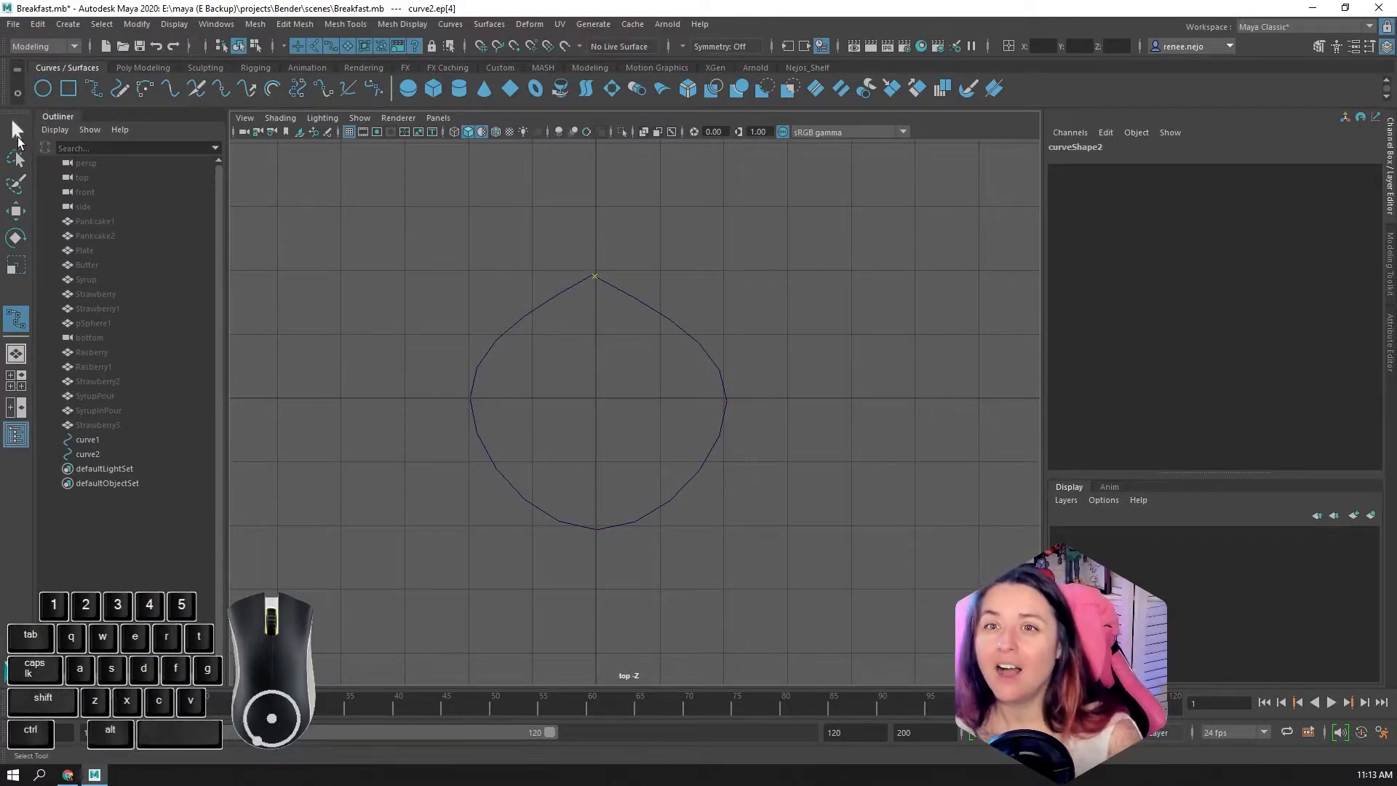
# - Delete the loop and trace a new EP curve spiralling inward around the origin, then complete it
pyautogui.press('Delete')
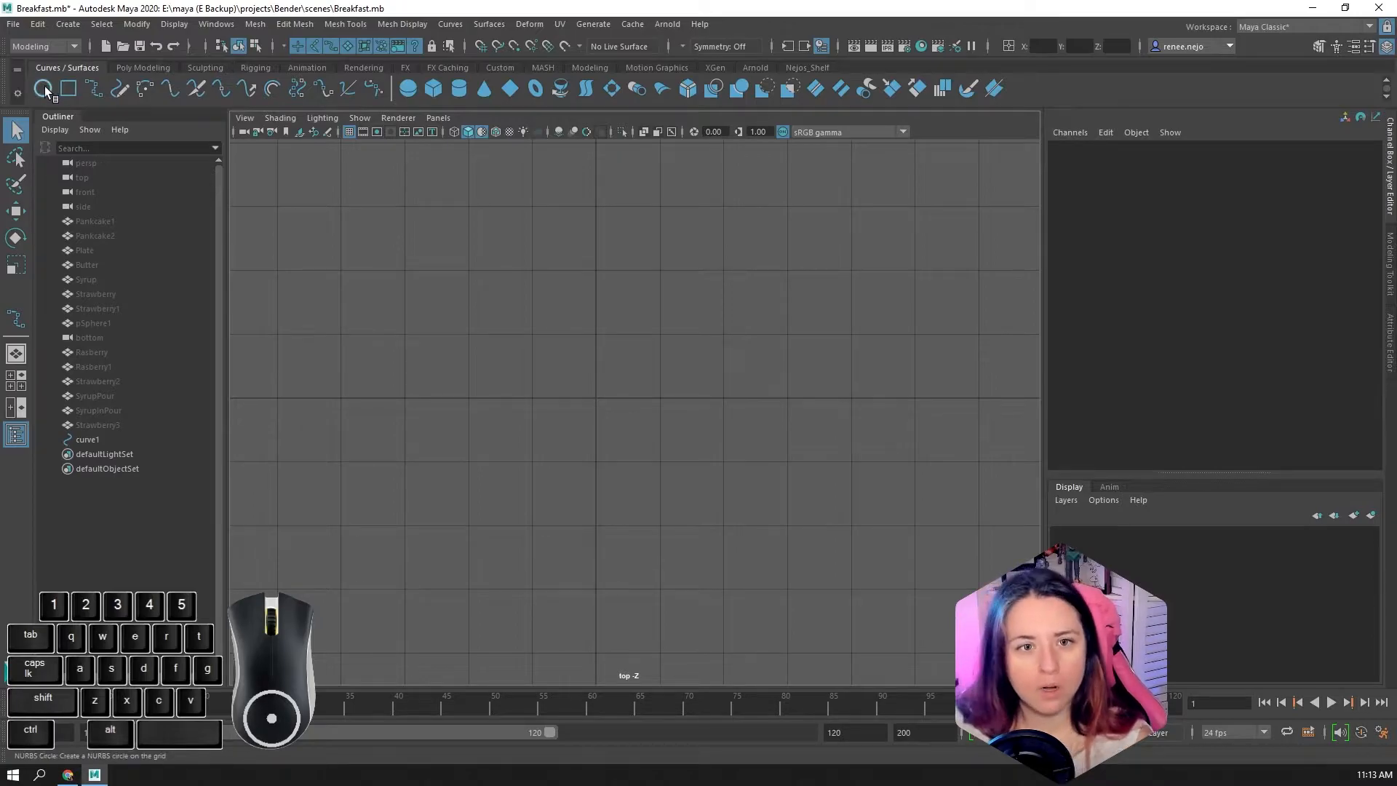
pyautogui.moveTo(116, 89)
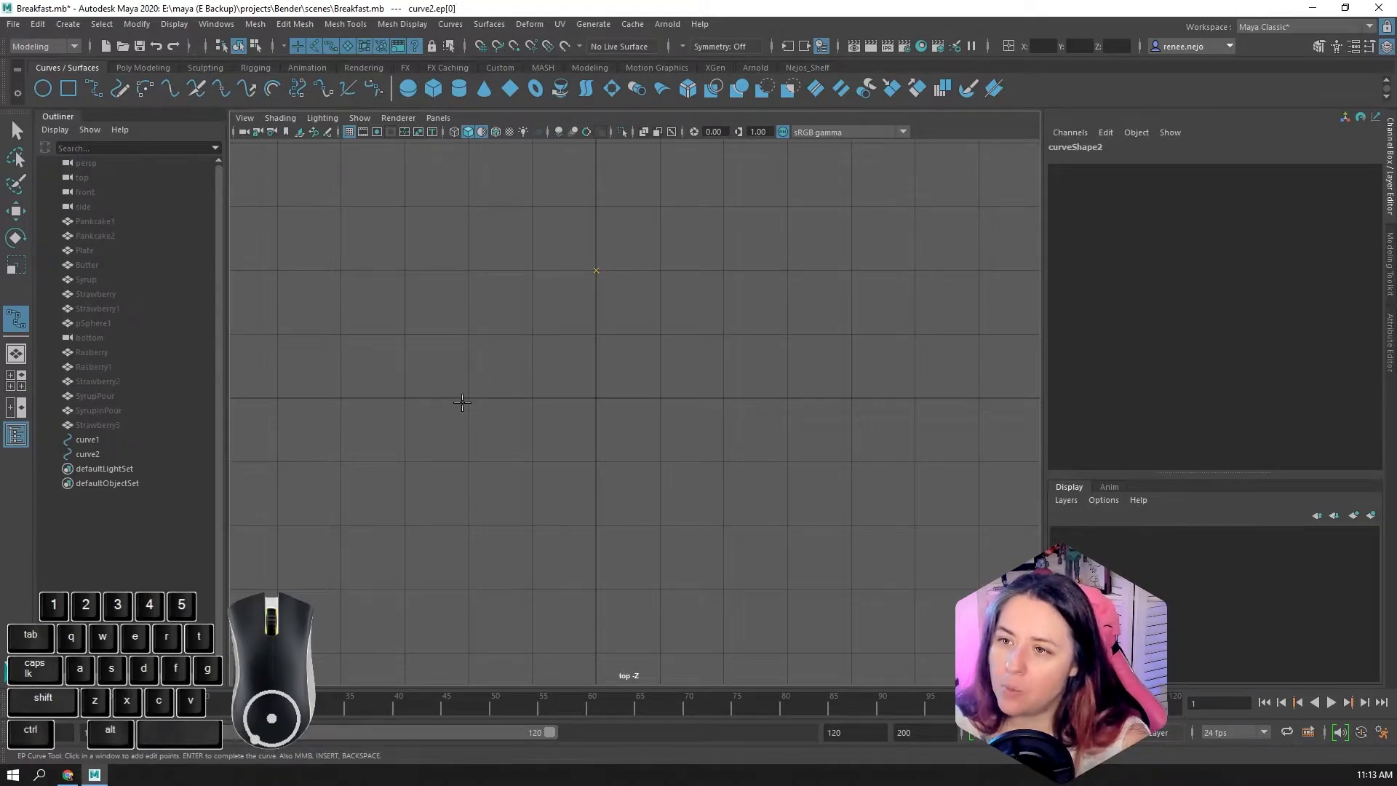
pyautogui.moveTo(595, 387)
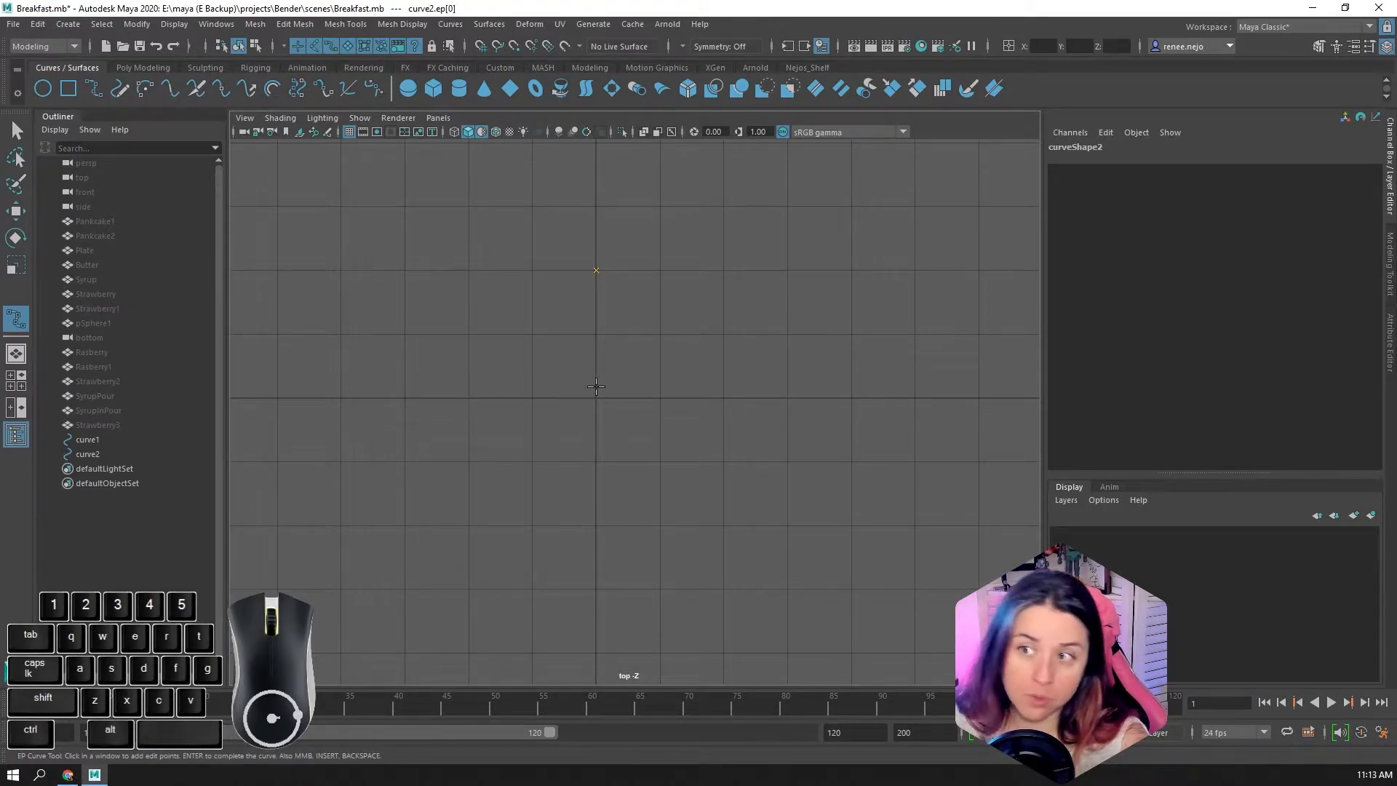
pyautogui.moveTo(490, 298)
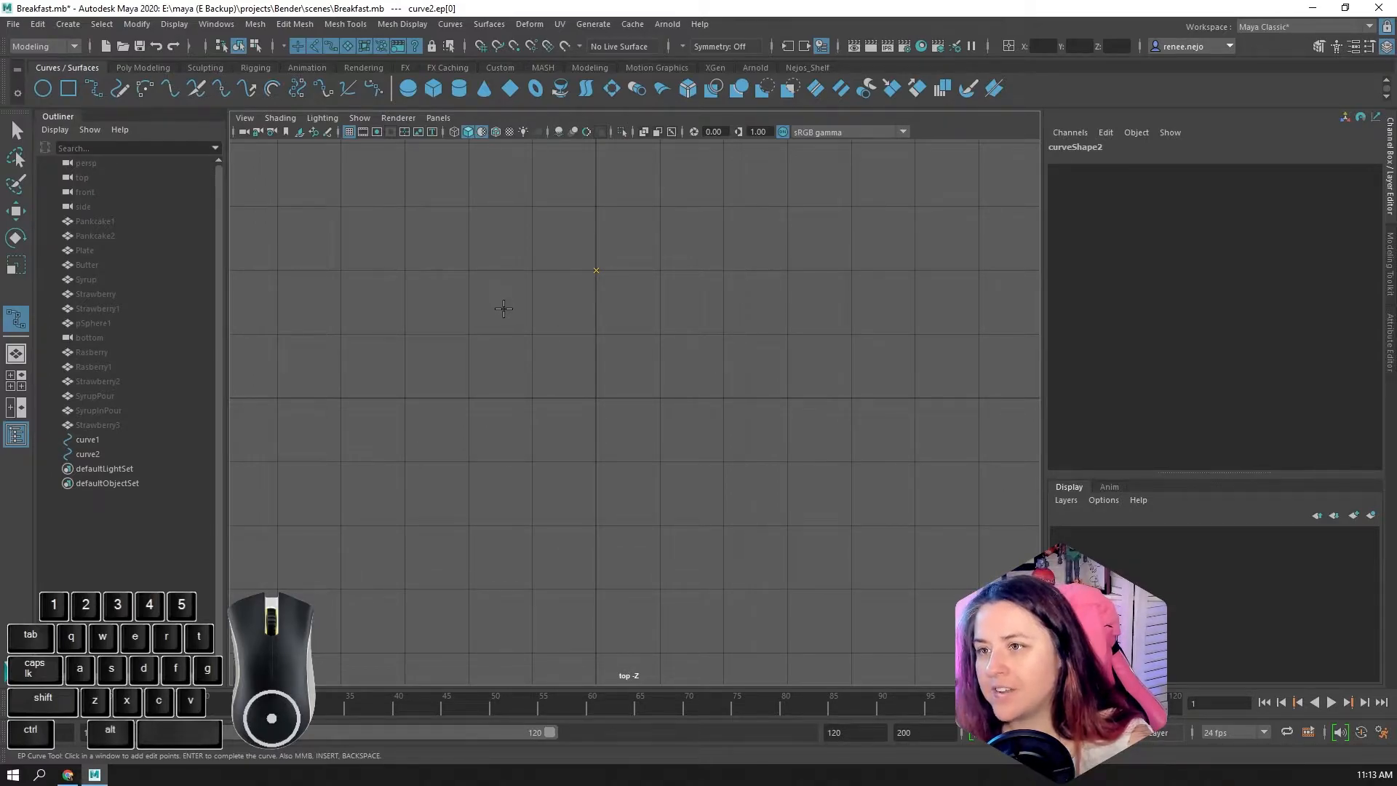
pyautogui.click(502, 305)
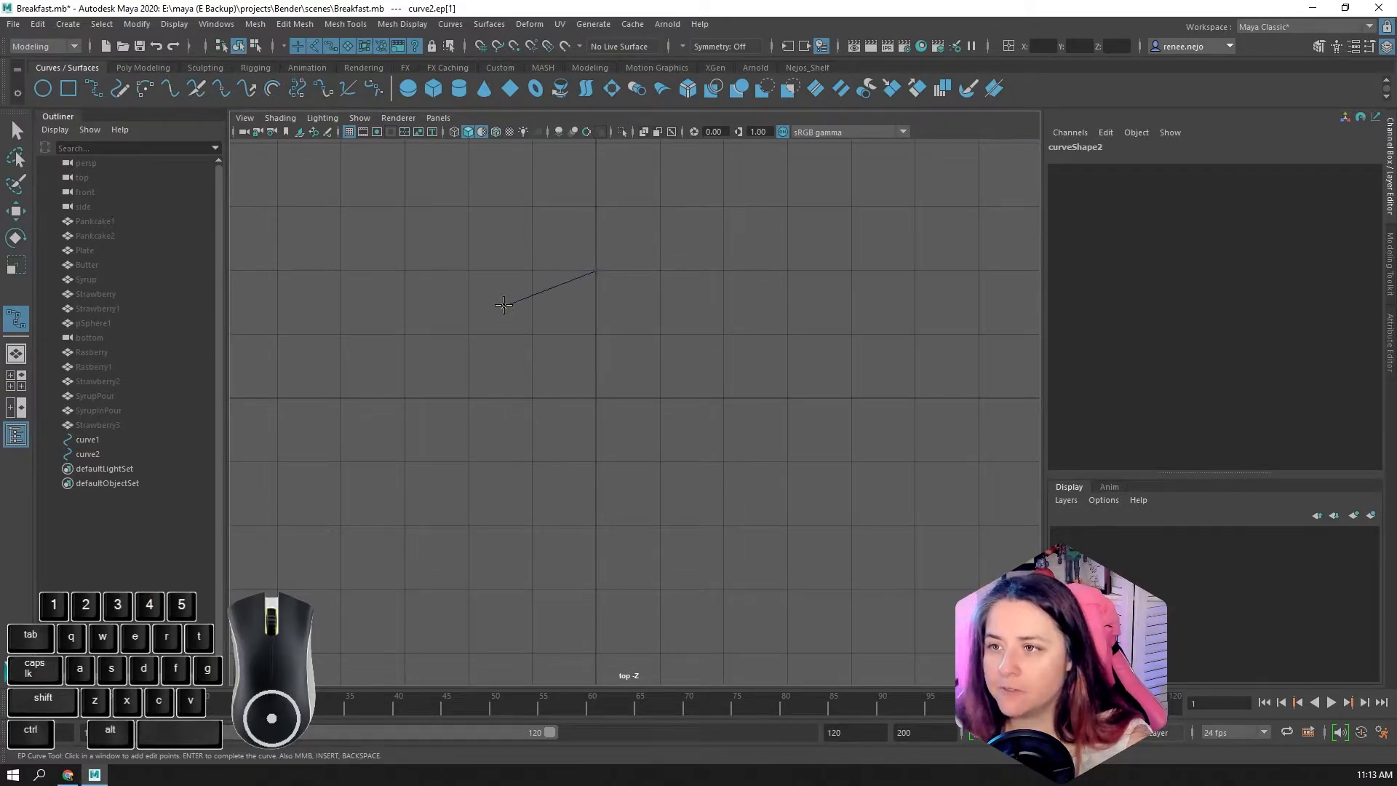
pyautogui.click(467, 398)
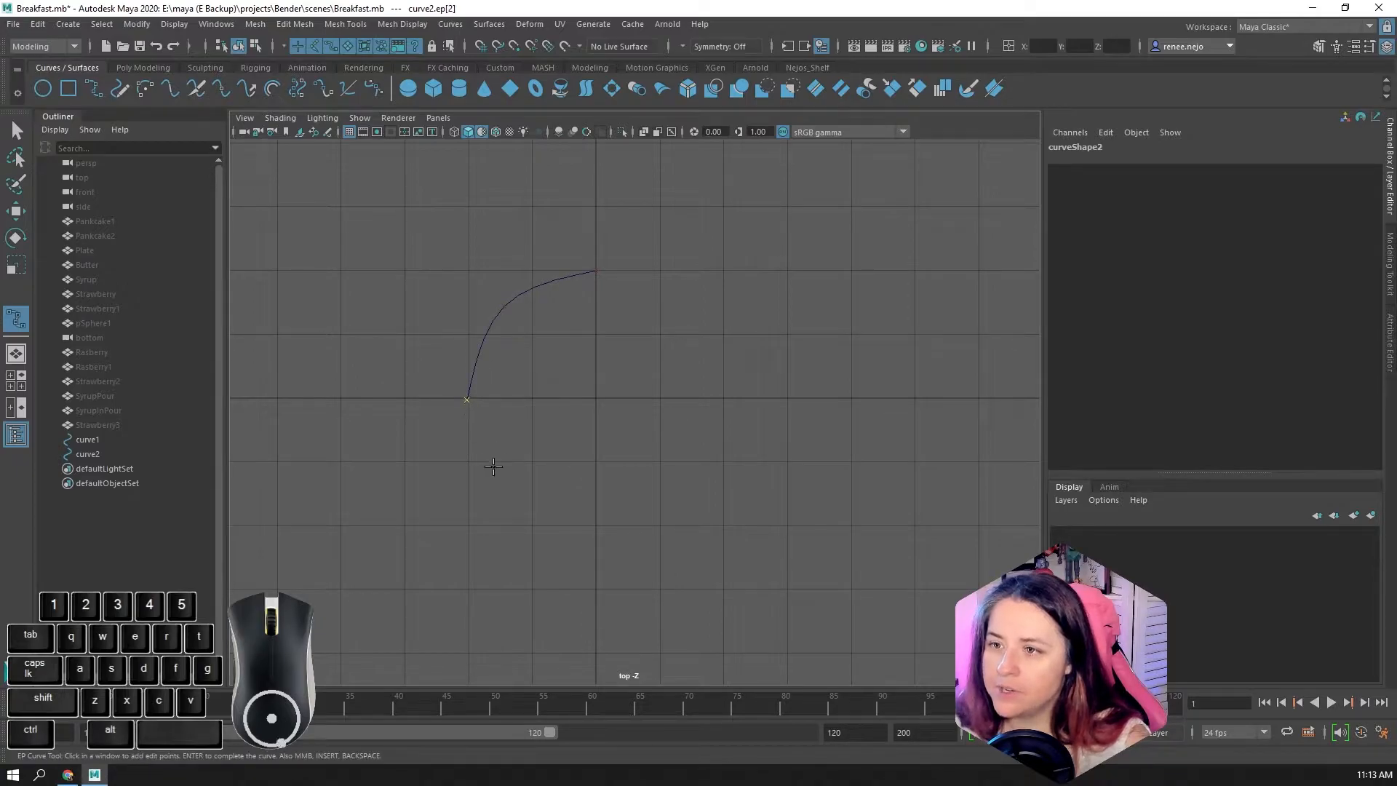
pyautogui.click(498, 489)
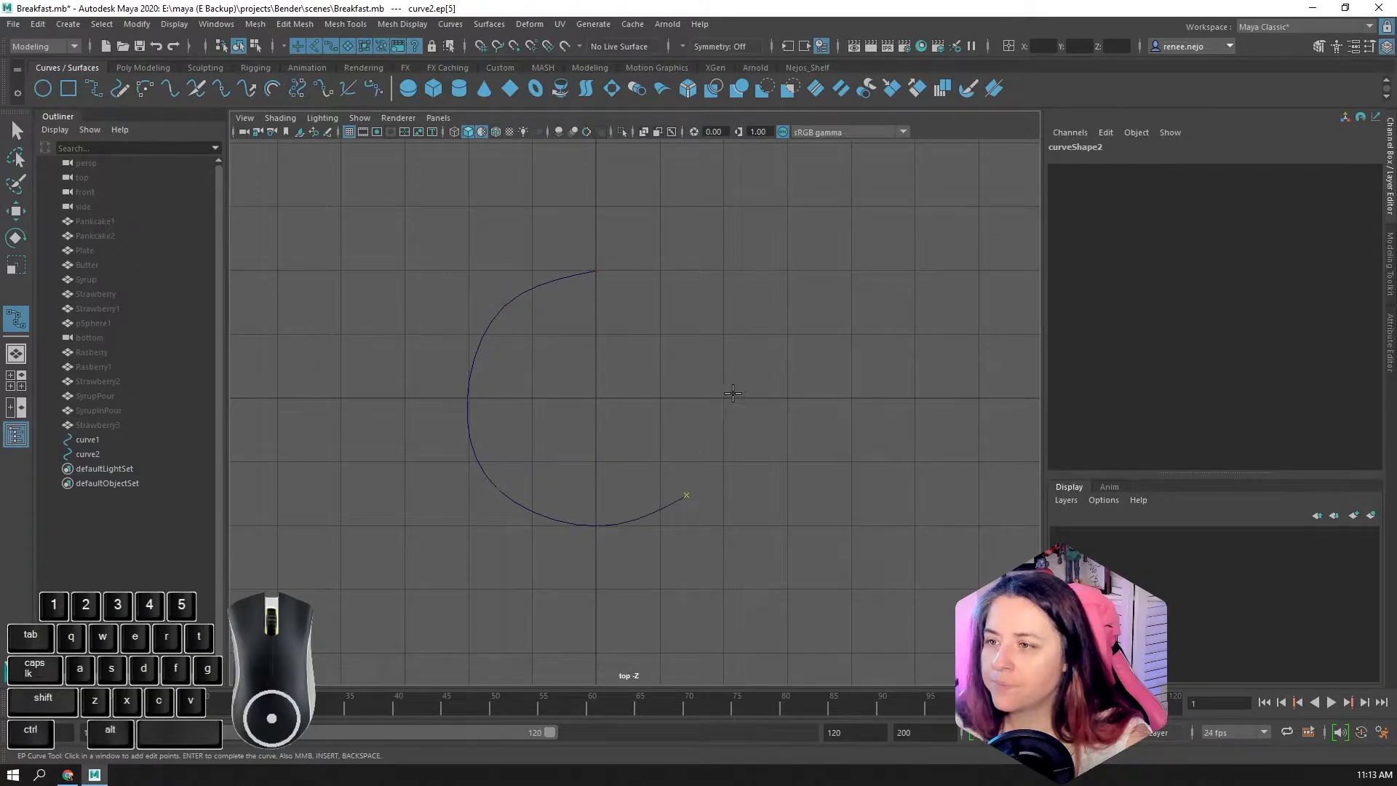
pyautogui.click(722, 402)
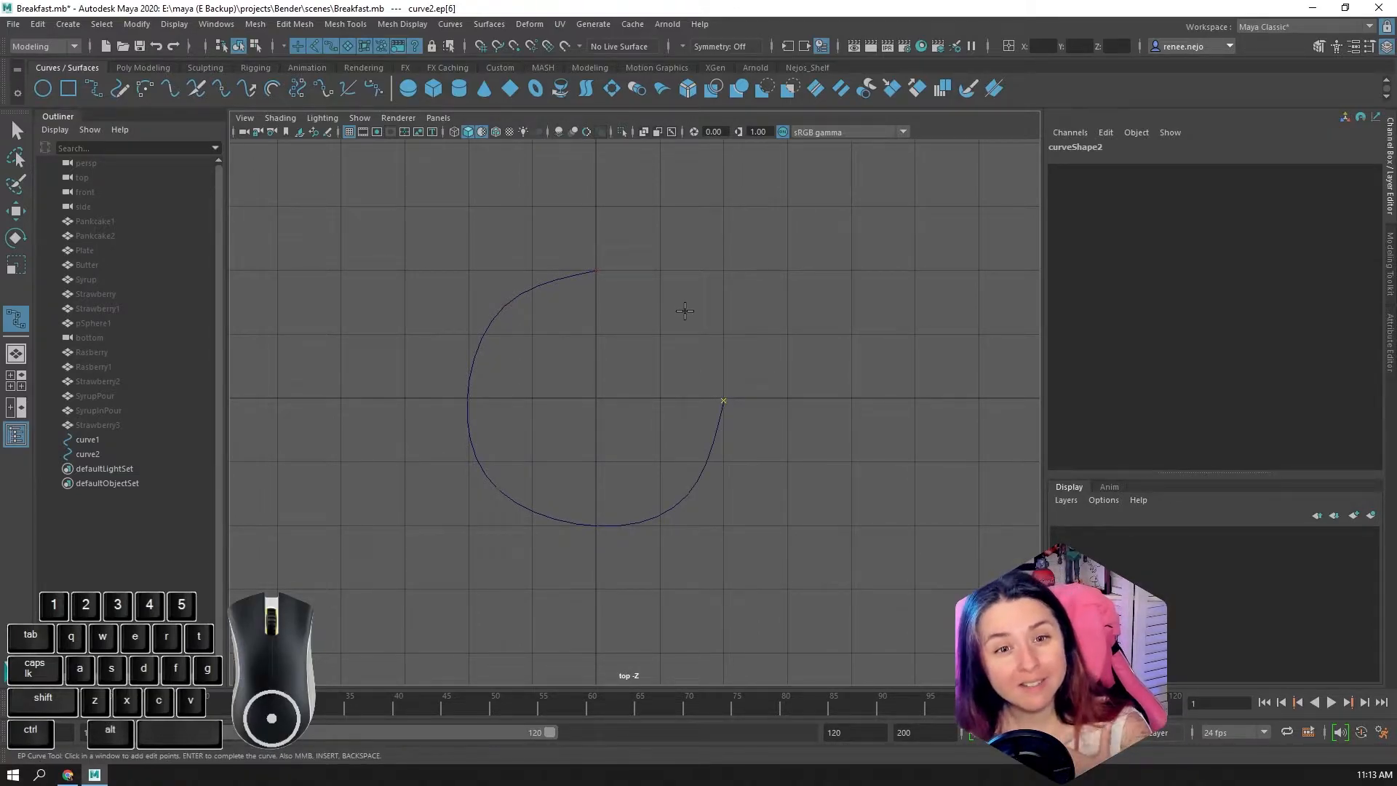
pyautogui.moveTo(611, 276)
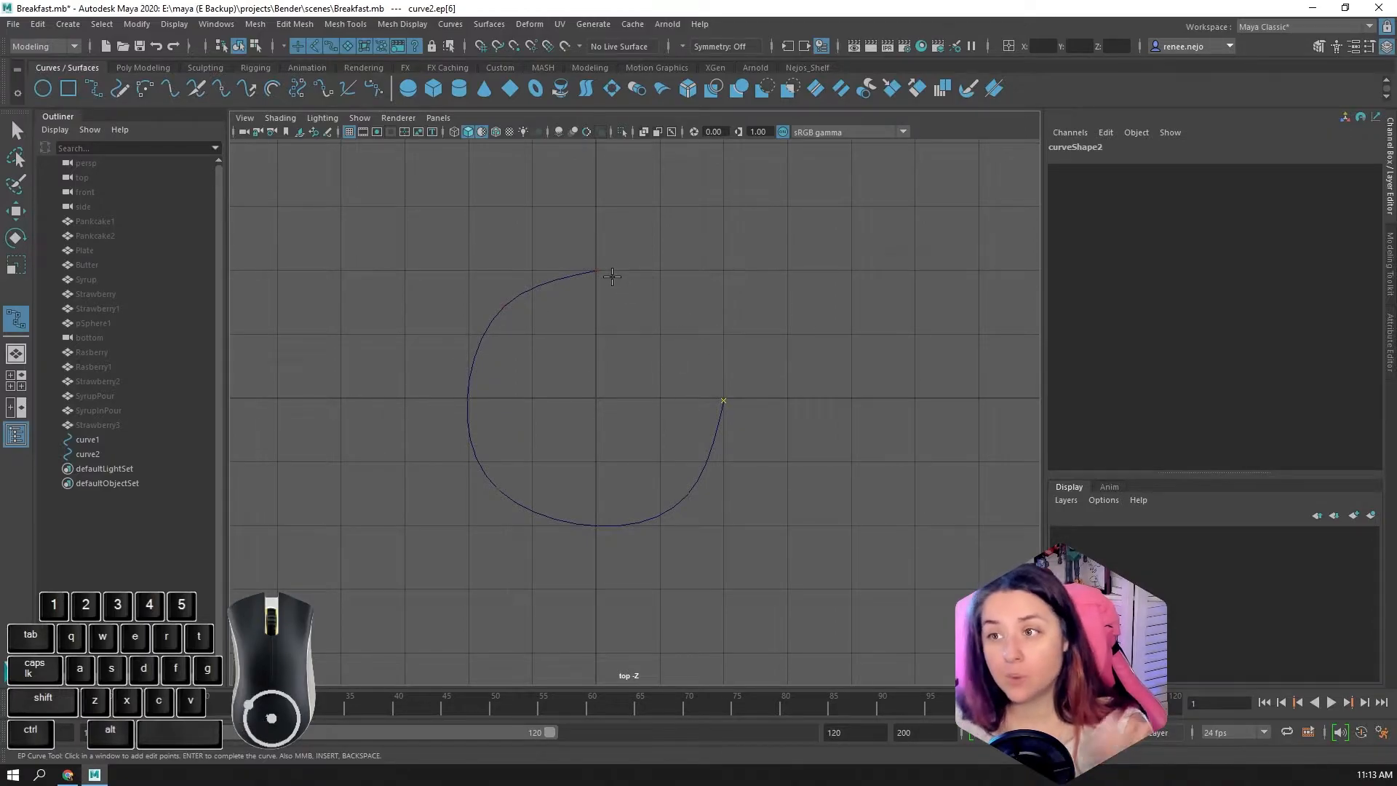
pyautogui.moveTo(630, 335)
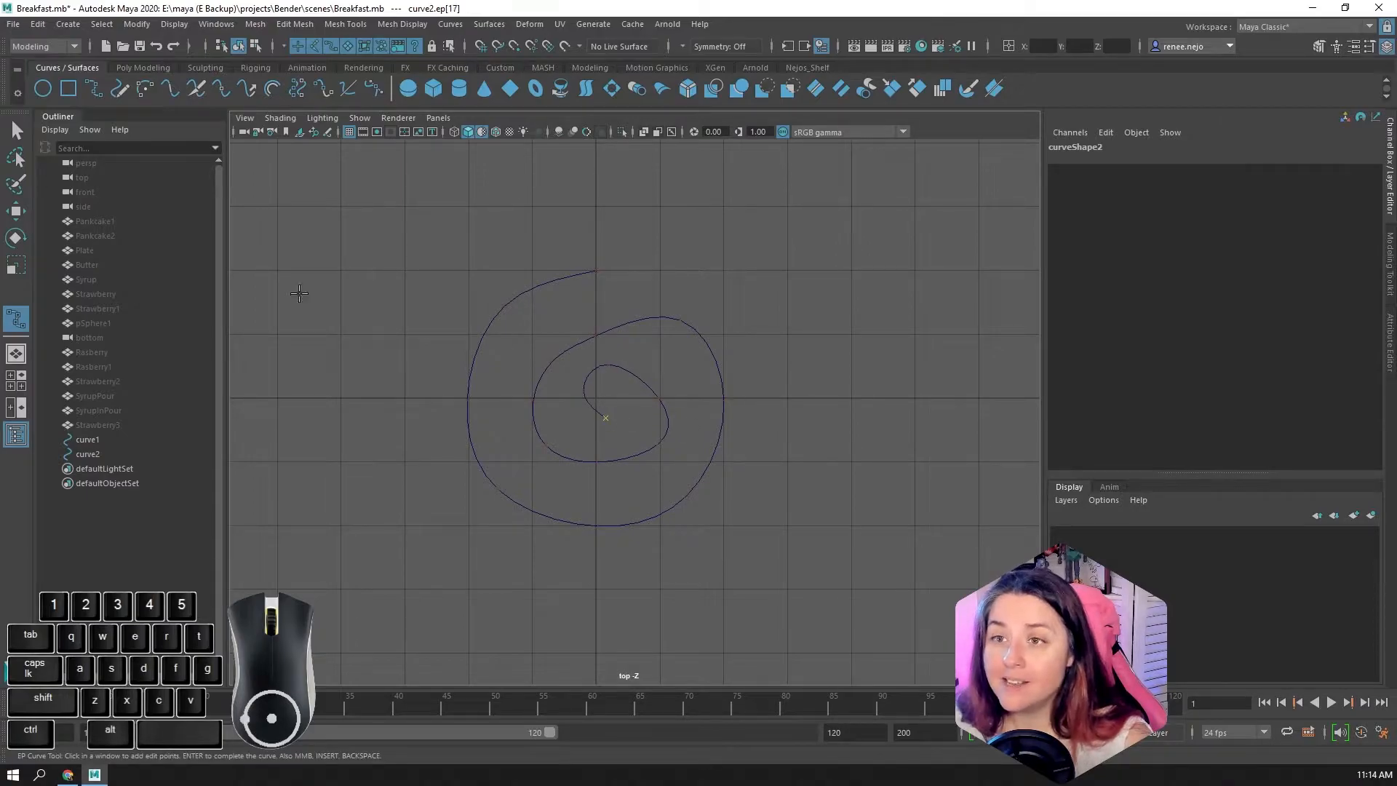
pyautogui.rightClick(579, 335)
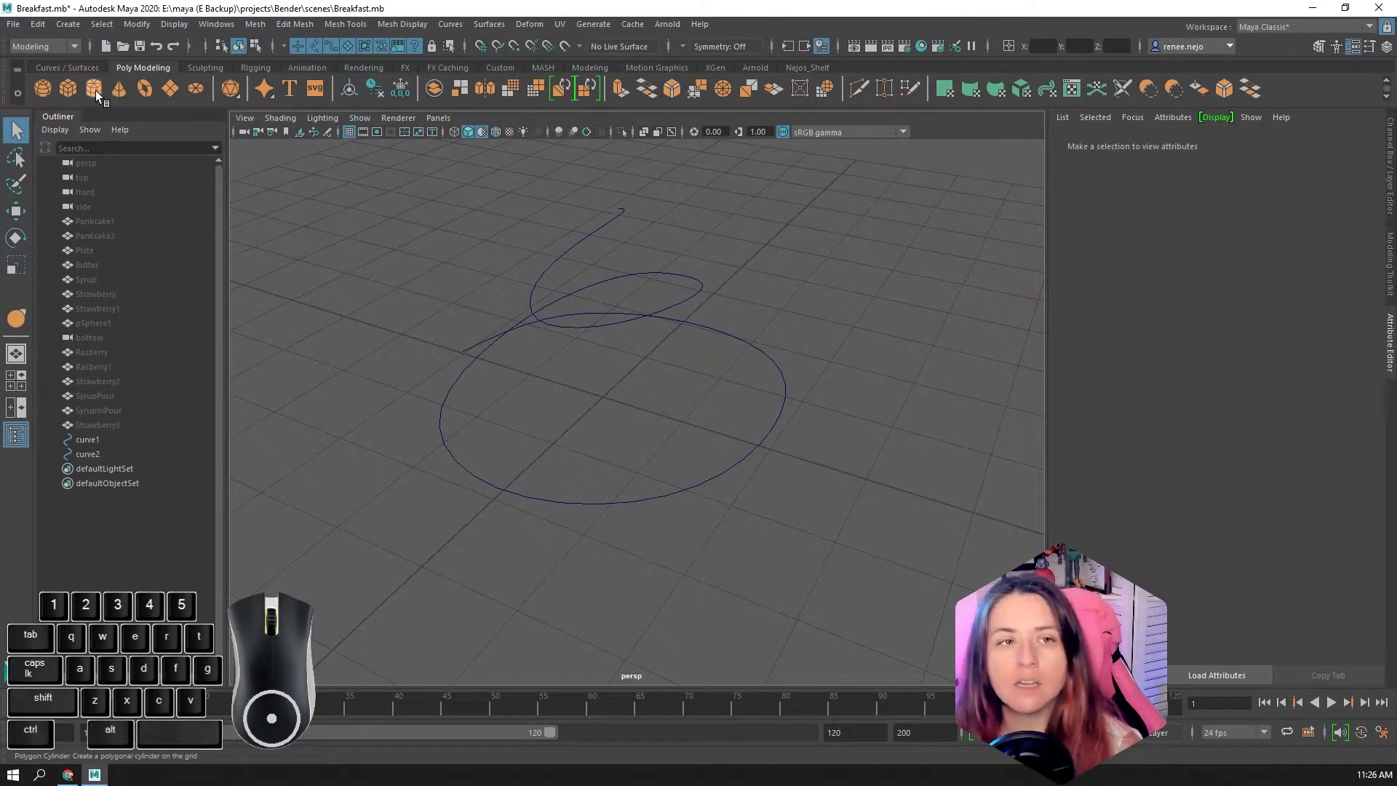
pyautogui.moveTo(94, 89)
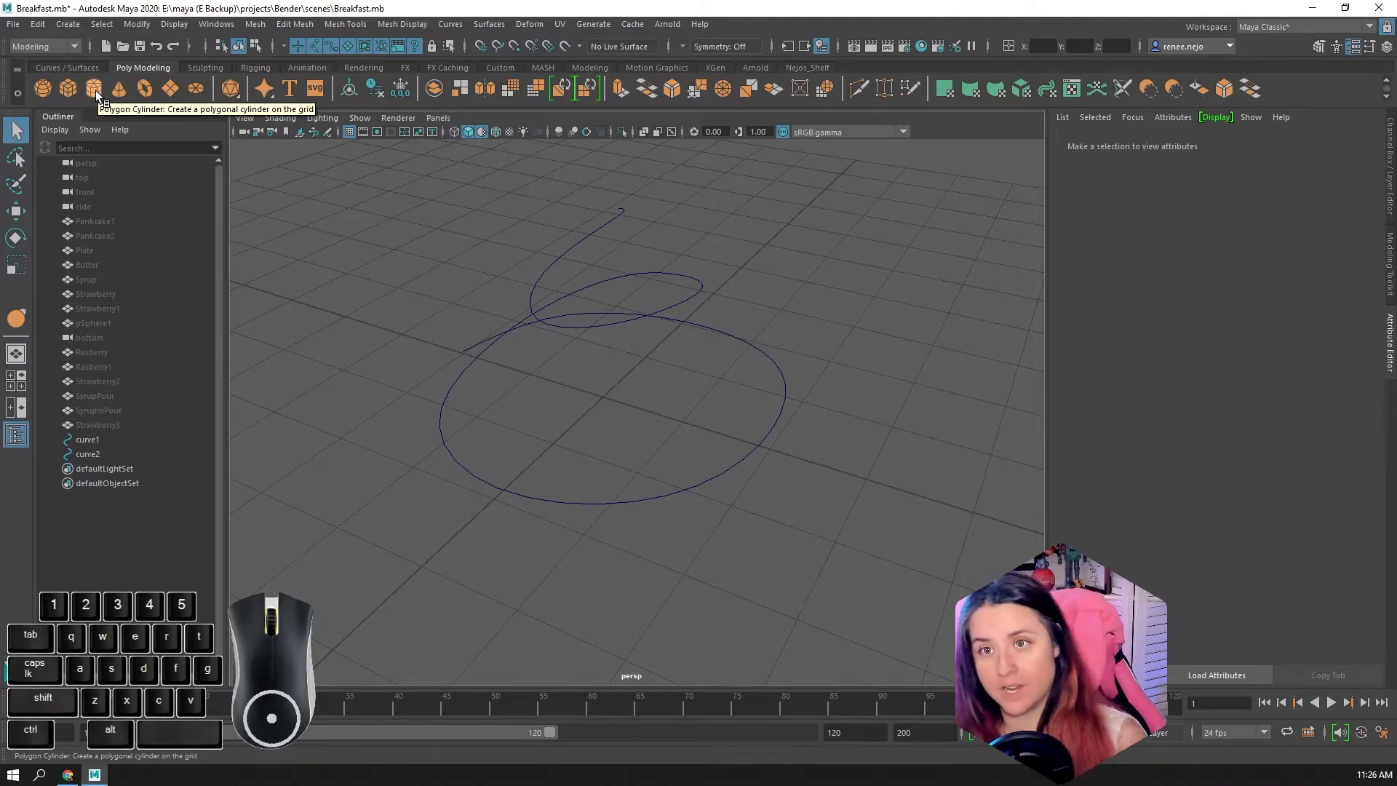
# - Create pCylinder1 as a thin disc and move/rotate it upright at curve2's start point
pyautogui.click(93, 88)
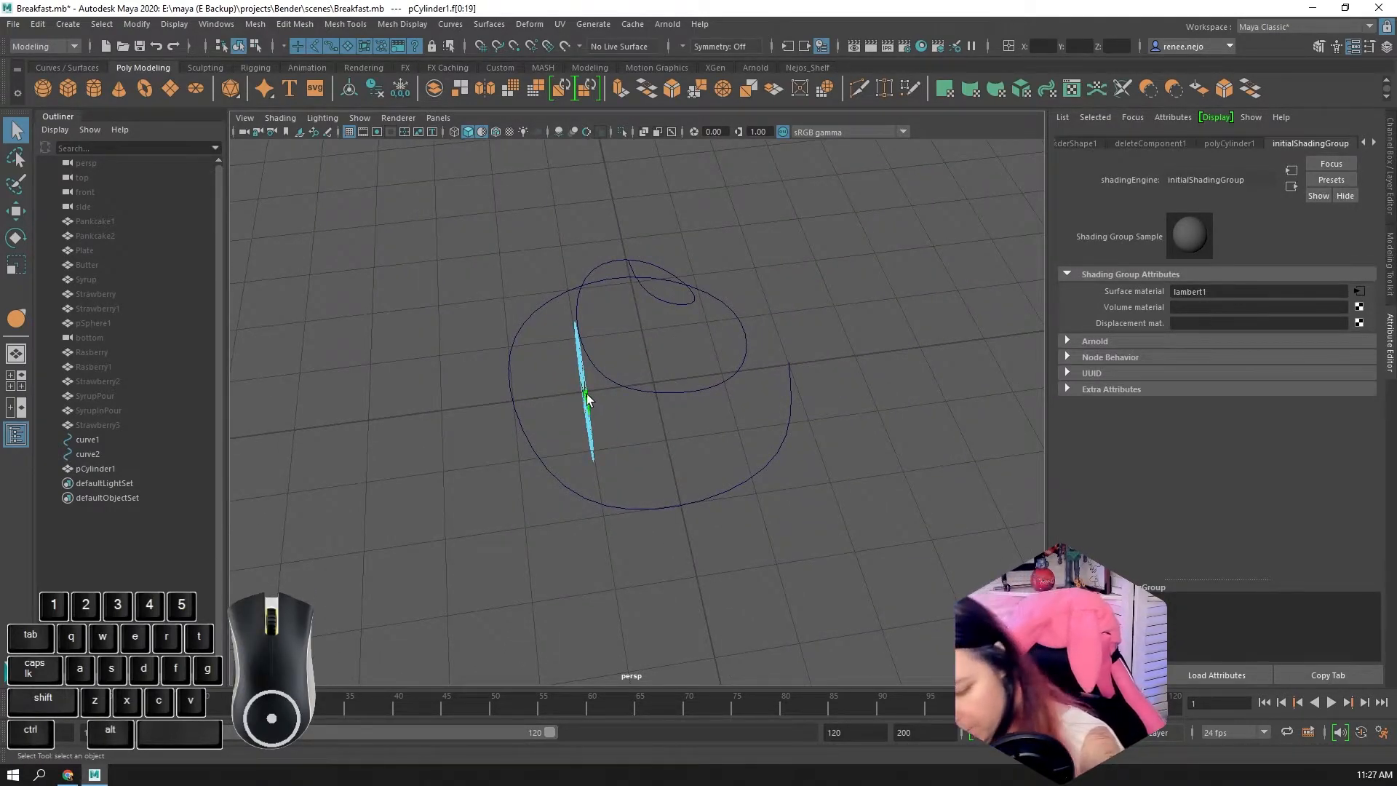
pyautogui.press('e')
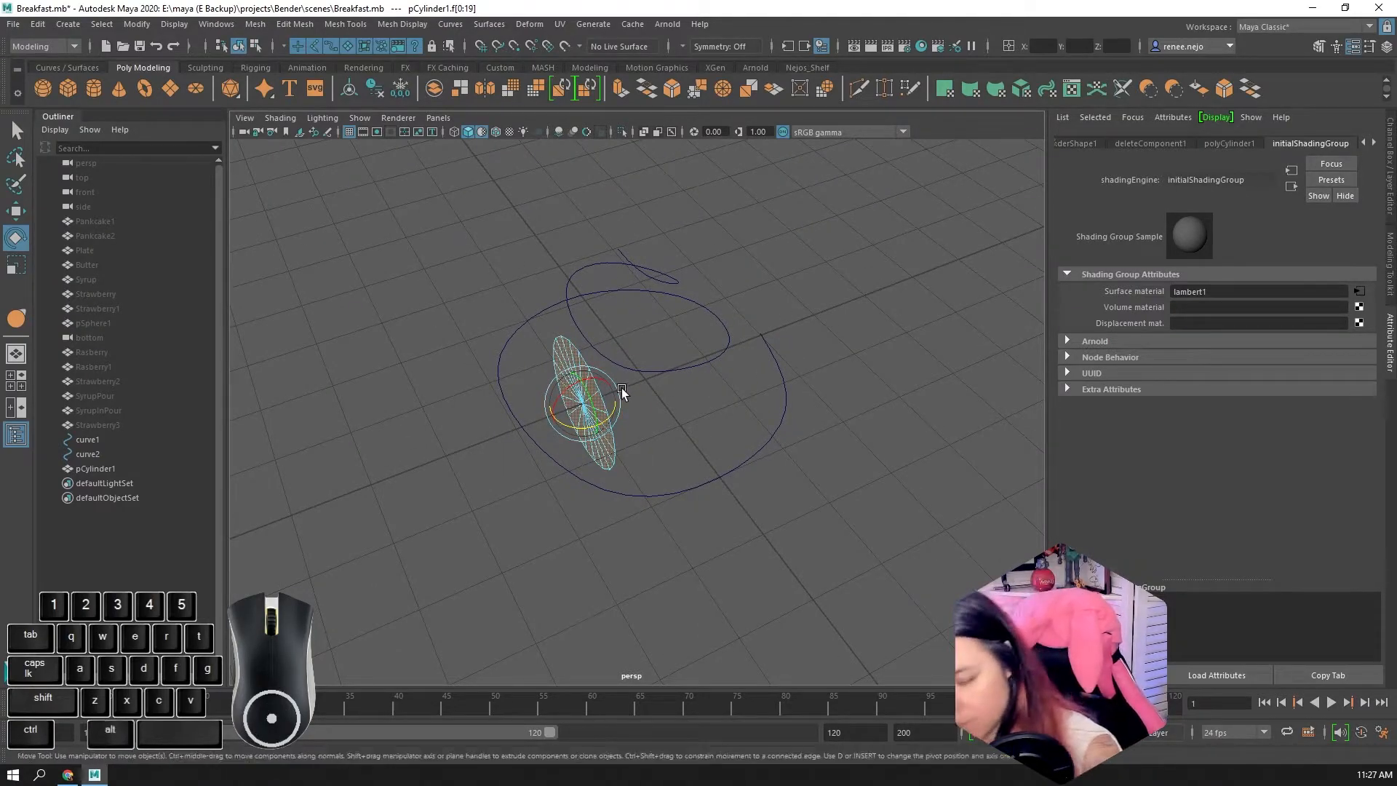
pyautogui.press('w')
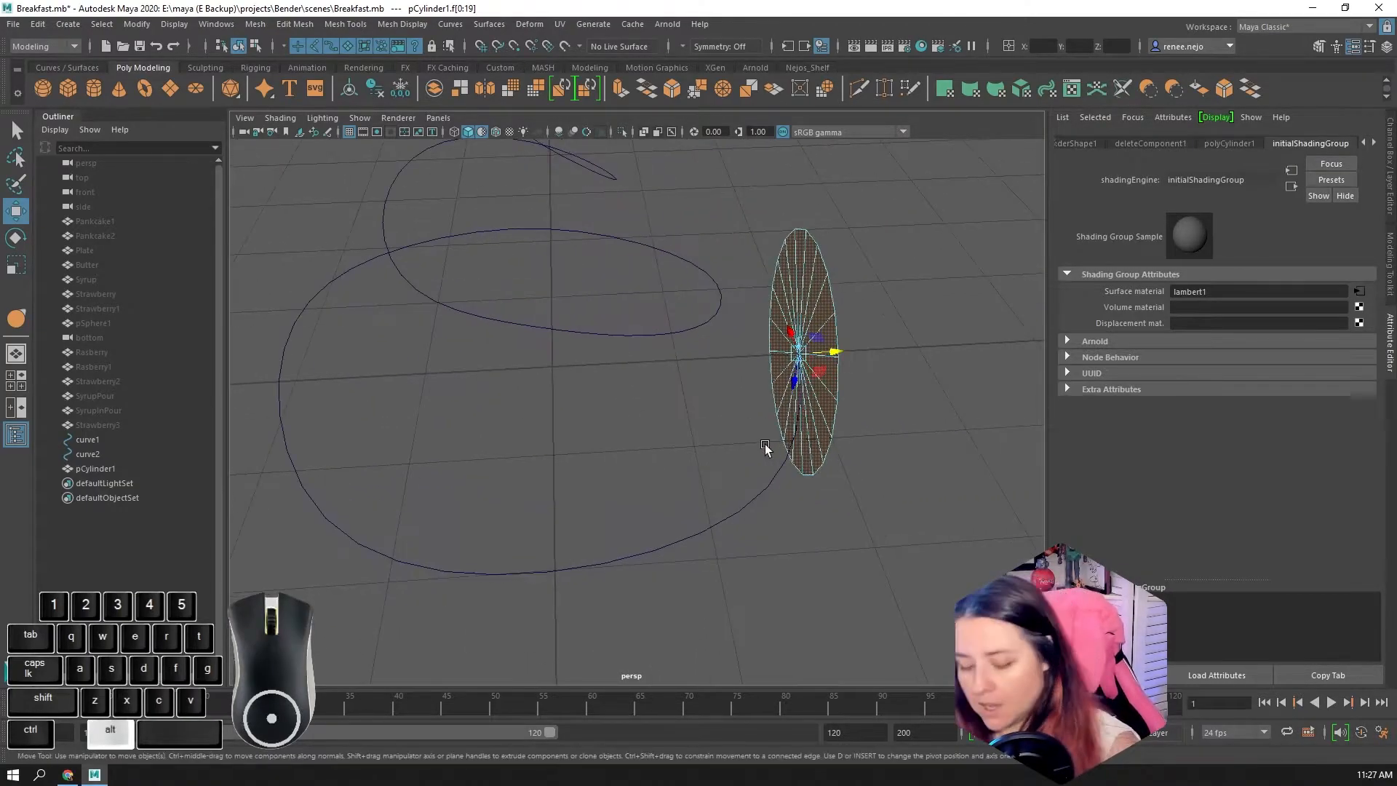
pyautogui.press('e')
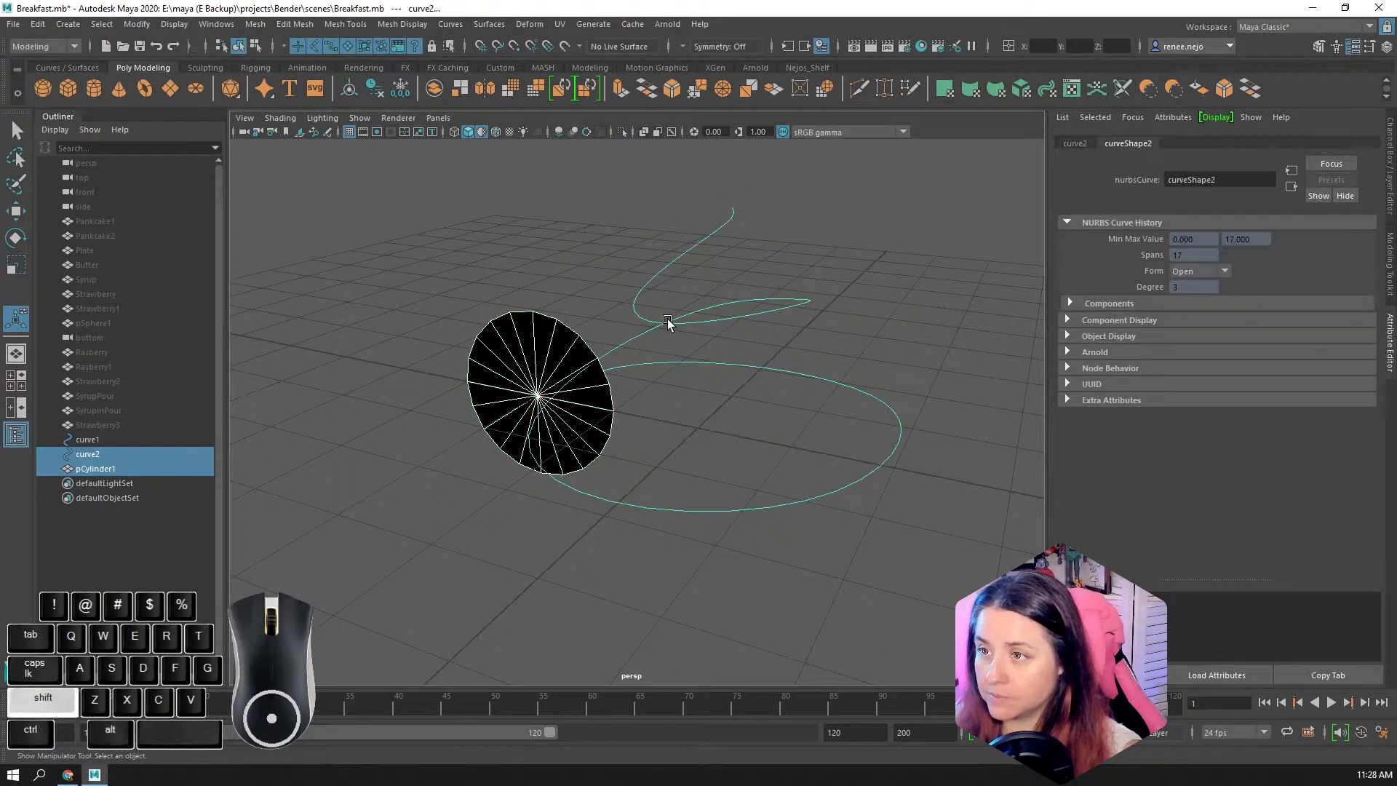
pyautogui.click(620, 89)
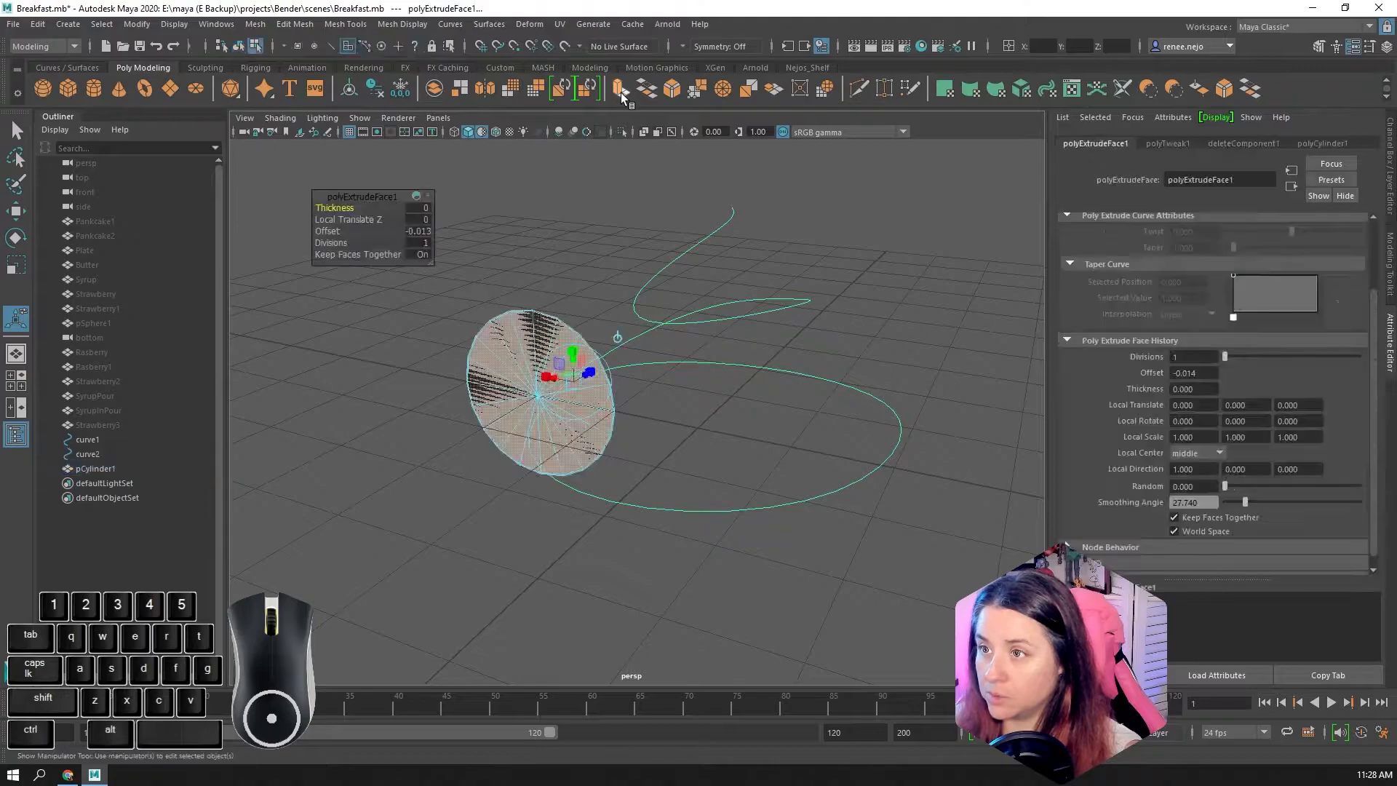
pyautogui.click(87, 454)
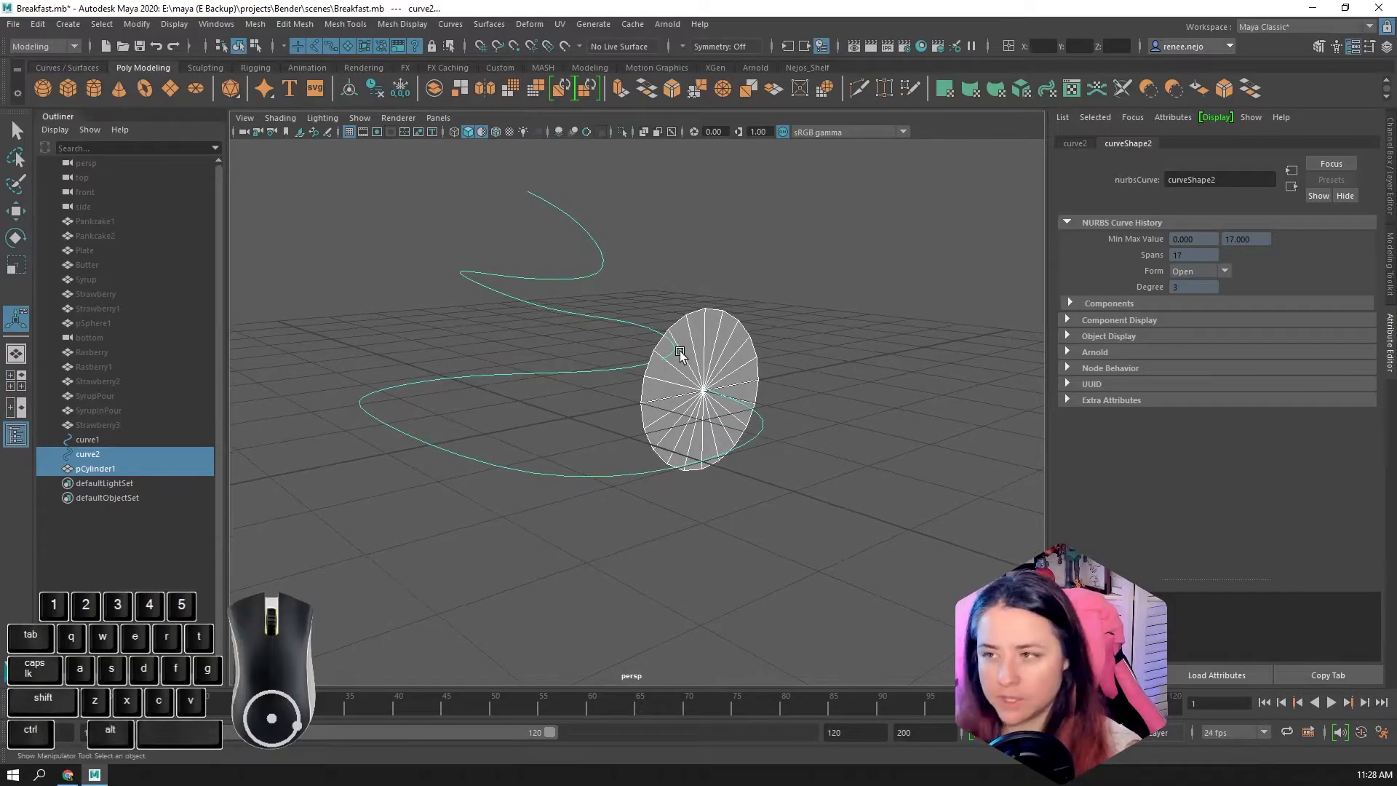
pyautogui.click(704, 383)
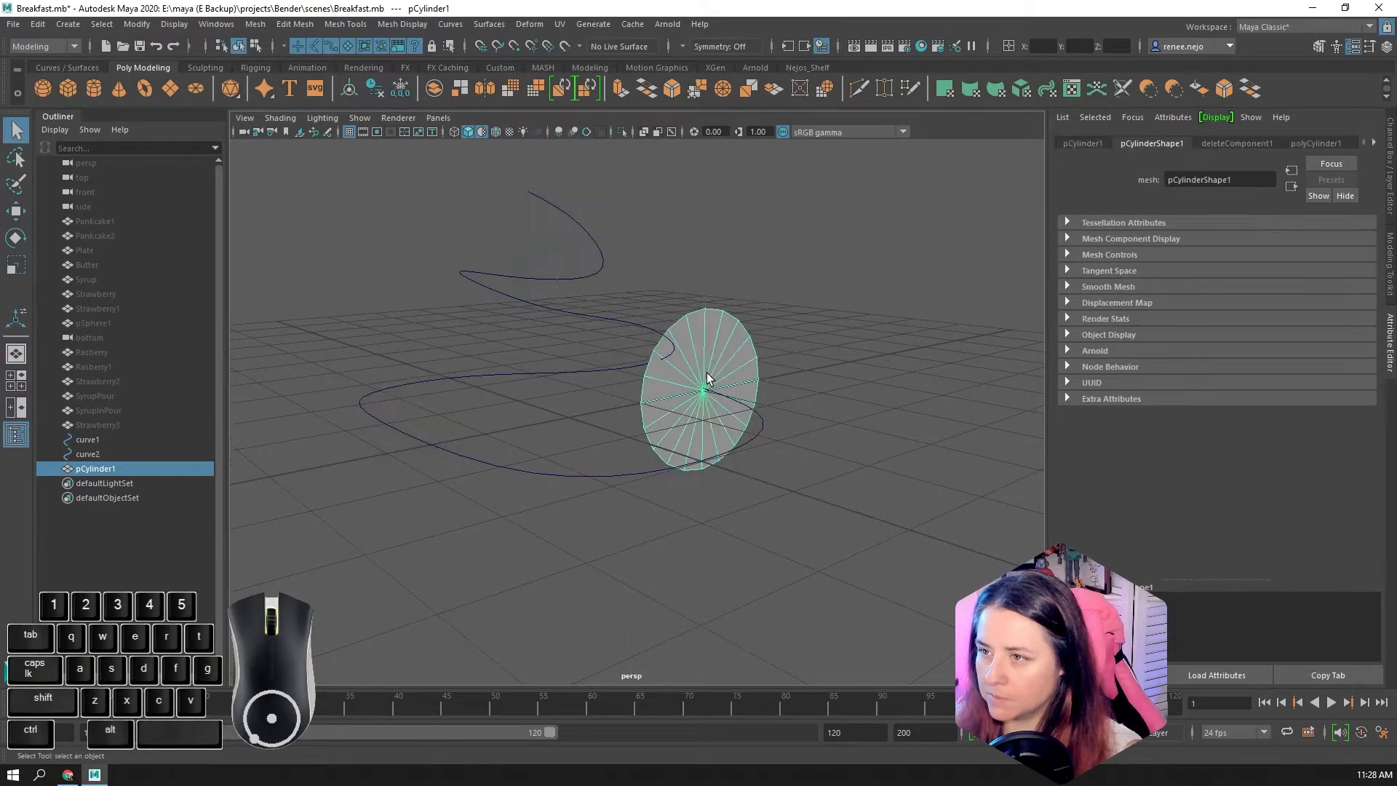
pyautogui.press('r')
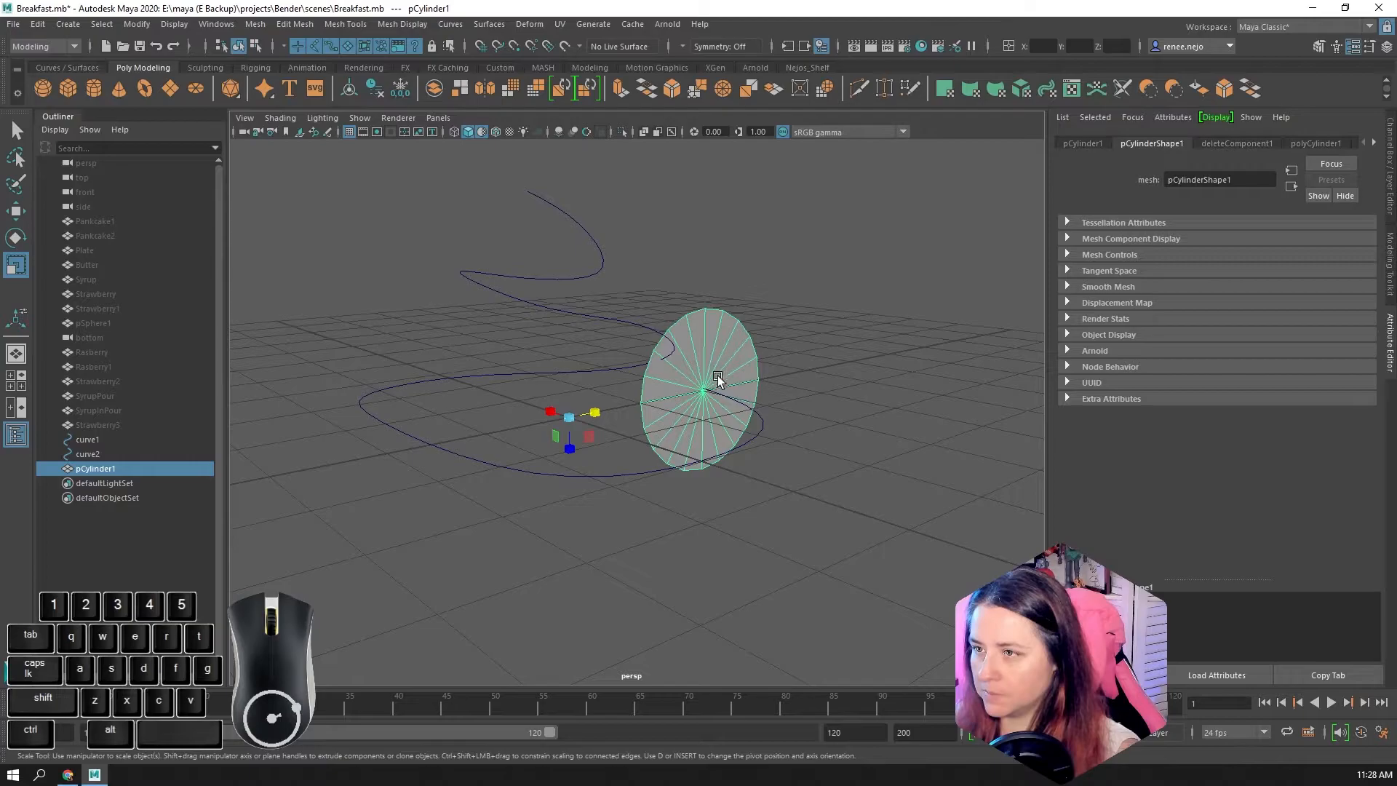
pyautogui.press('e')
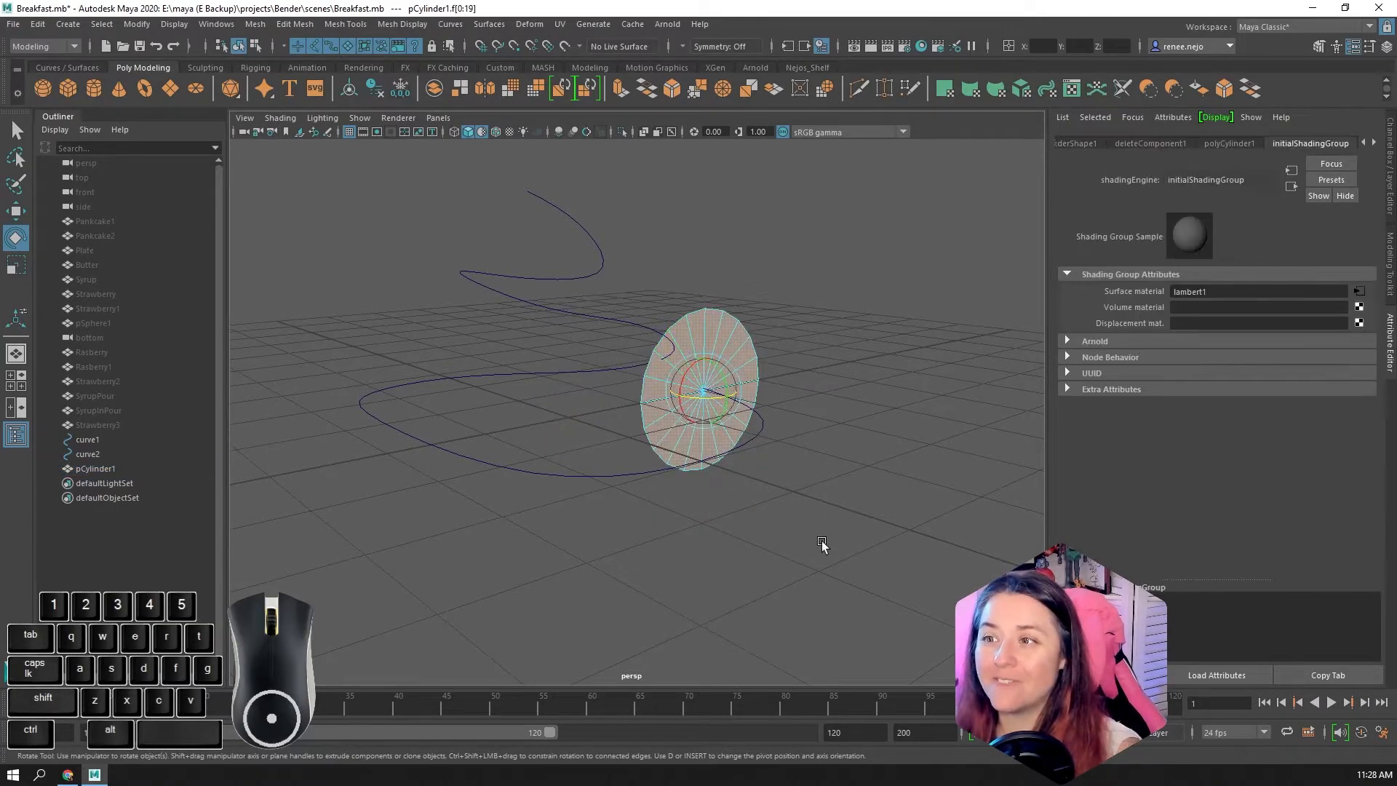
pyautogui.click(87, 454)
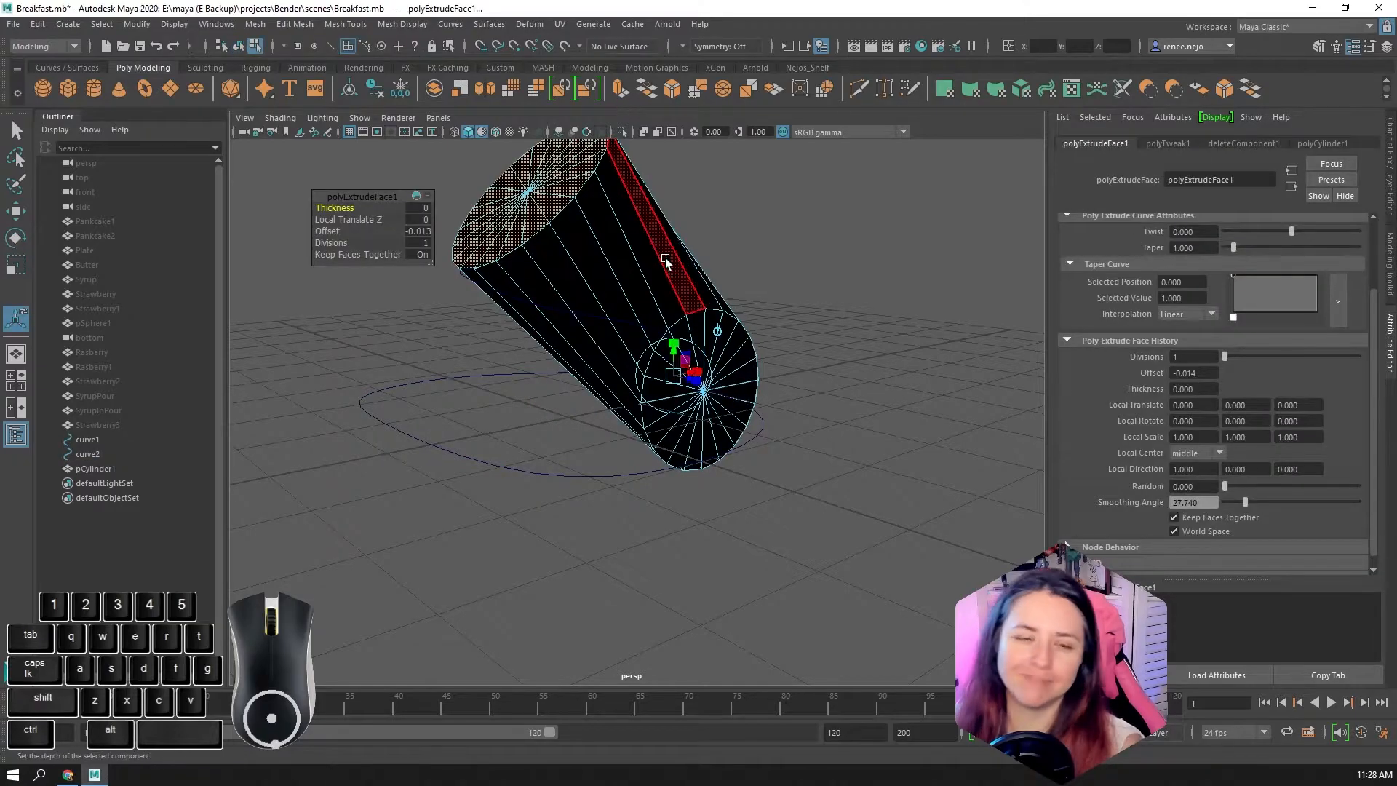
pyautogui.click(87, 454)
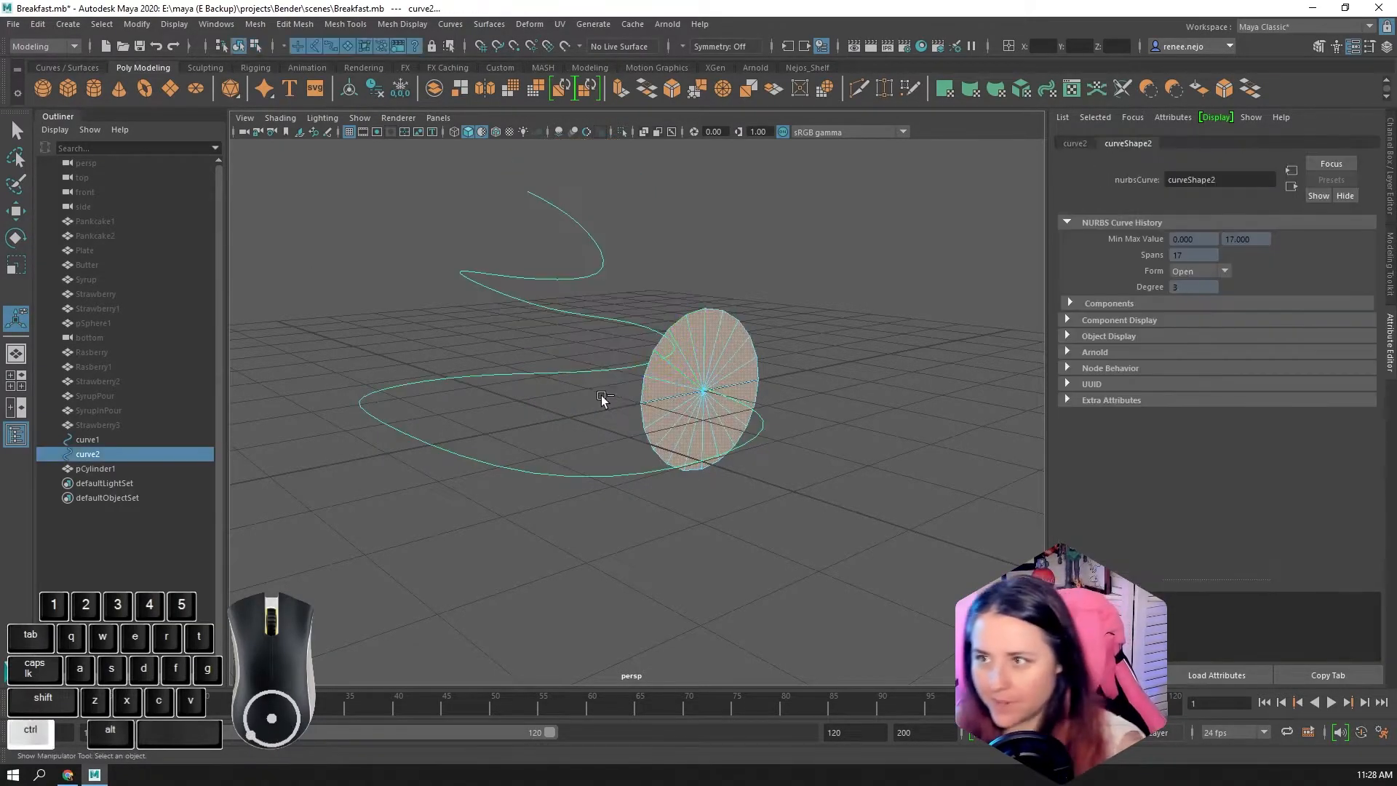
pyautogui.rightClick(602, 396)
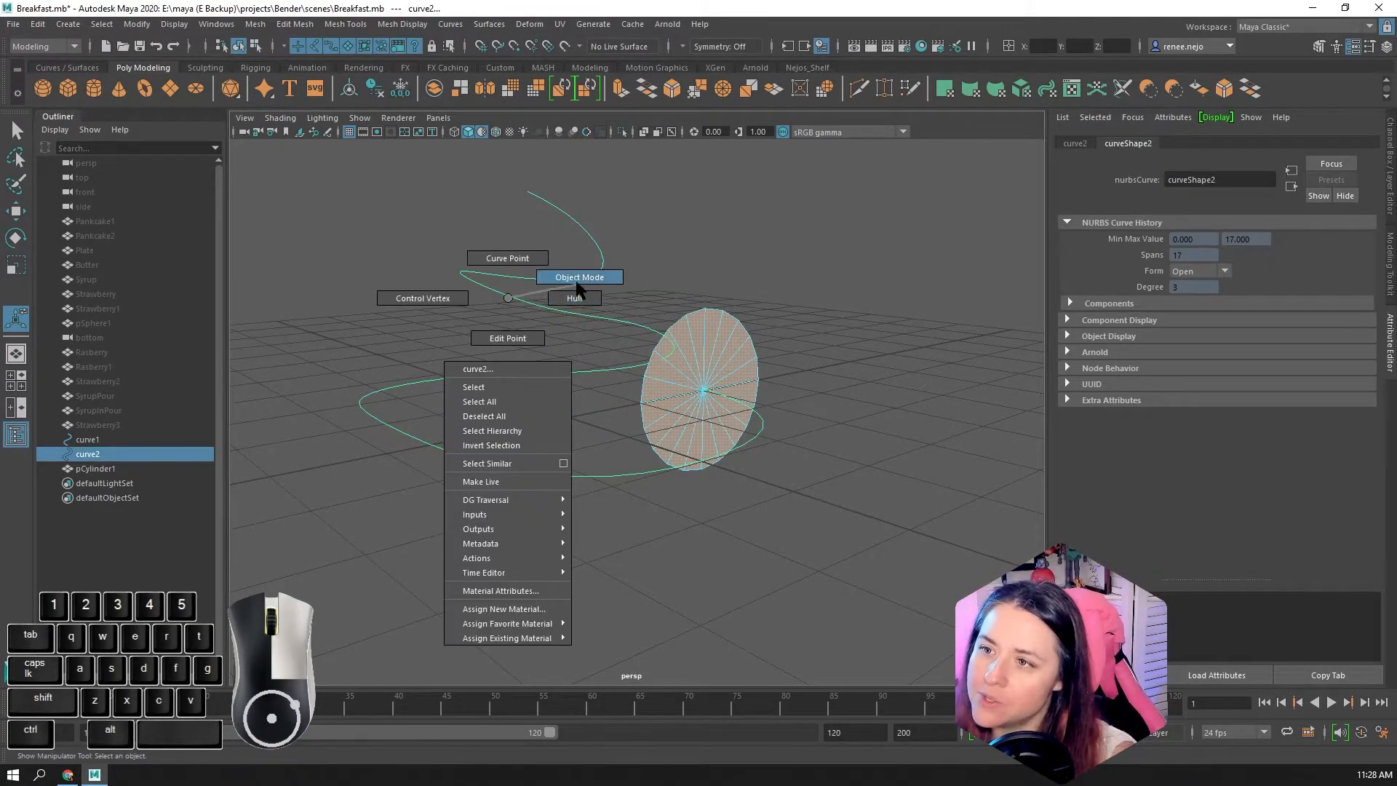
pyautogui.click(577, 277)
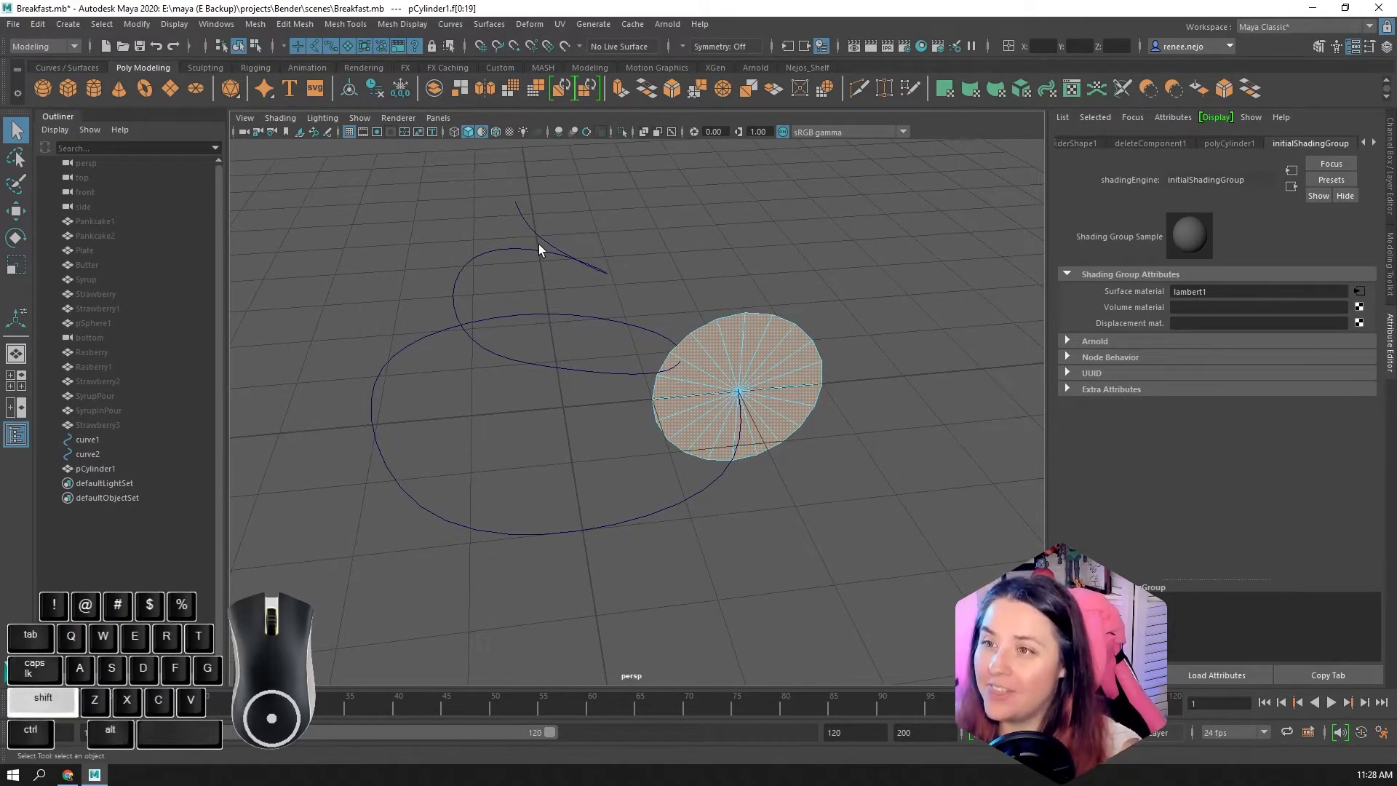
# - Extrude the selected disc face along curve2 with 25 divisions into a coiled tube
pyautogui.click(89, 454)
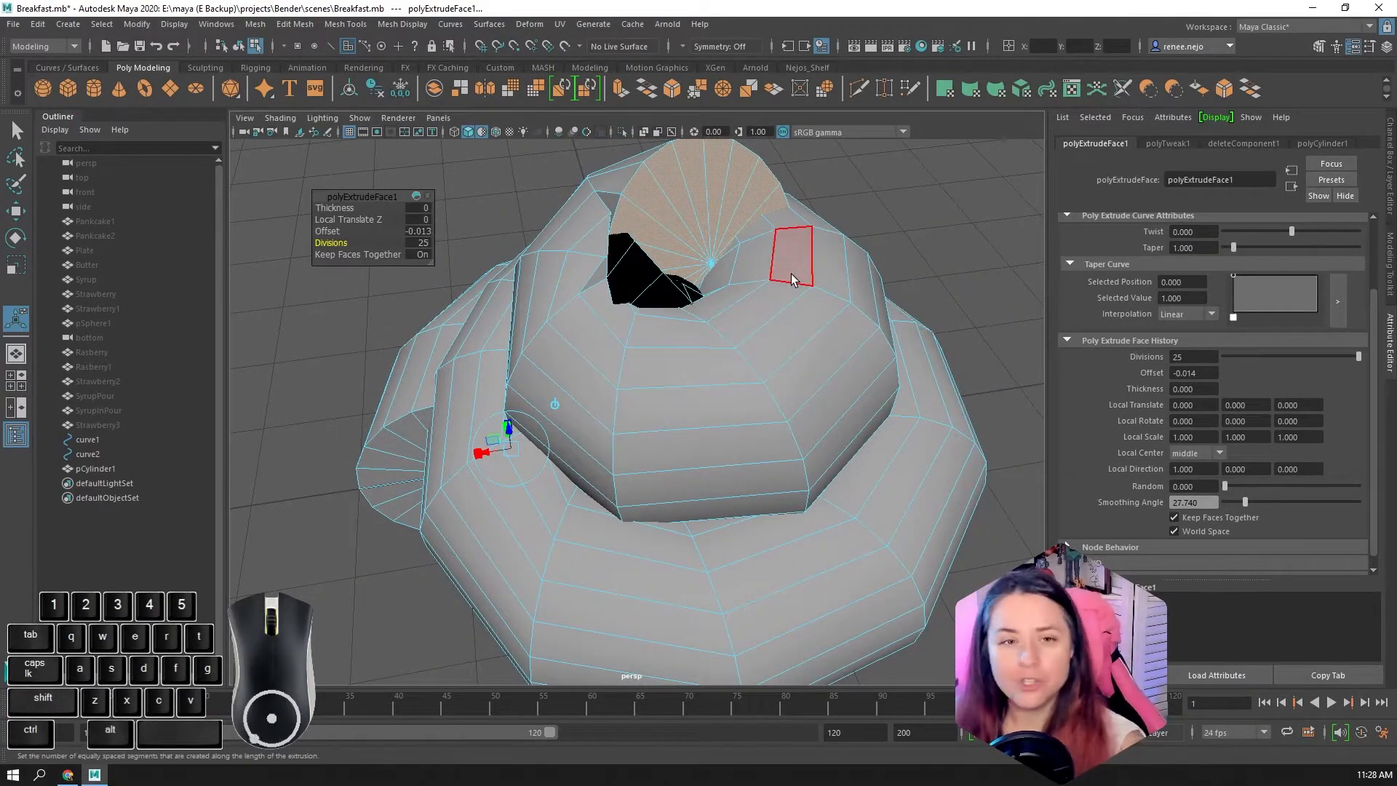
pyautogui.click(649, 387)
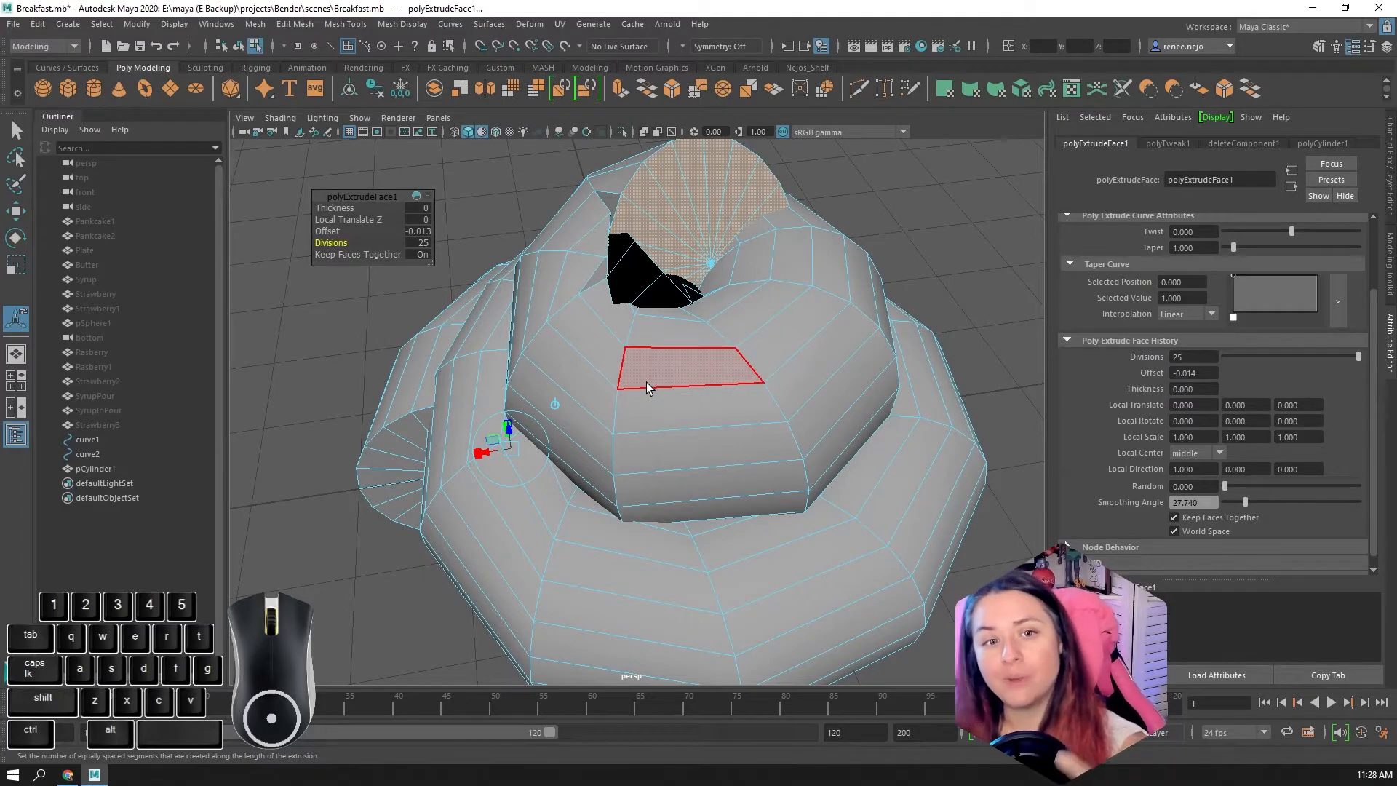
pyautogui.moveTo(645, 387)
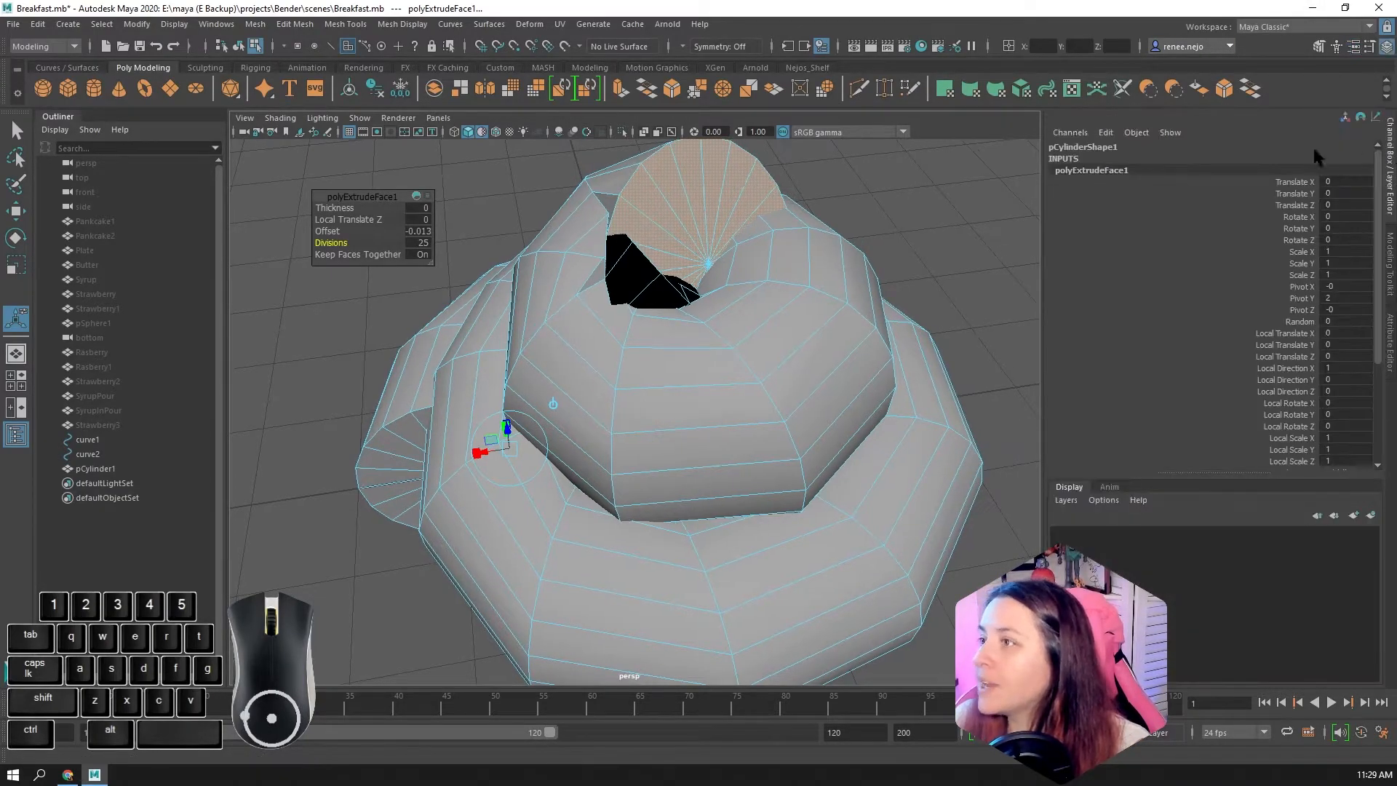
# - Set polyExtrudeFace1 Divisions to 126 and Taper to 0.742 for a smooth tapered swirl
pyautogui.doubleClick(1088, 170)
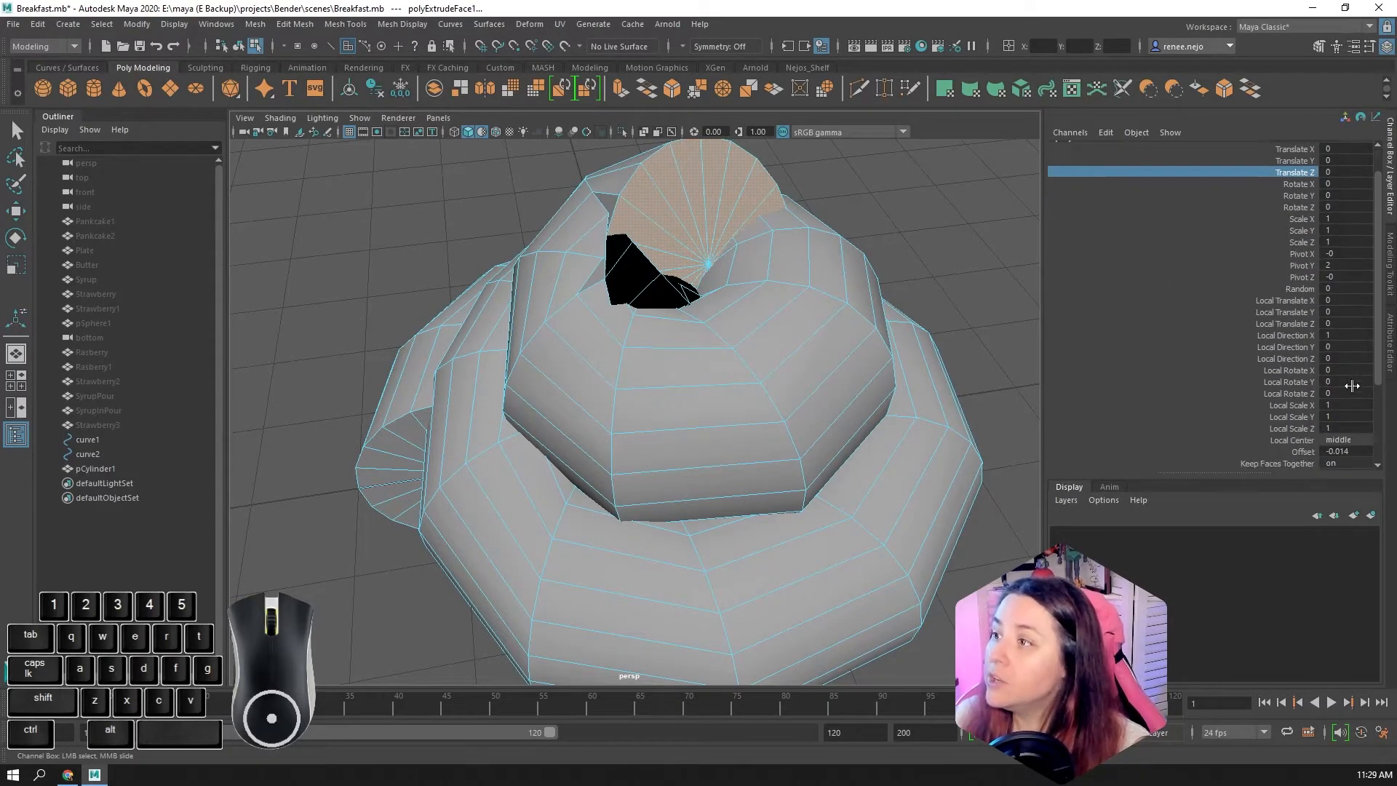
pyautogui.scroll(-3)
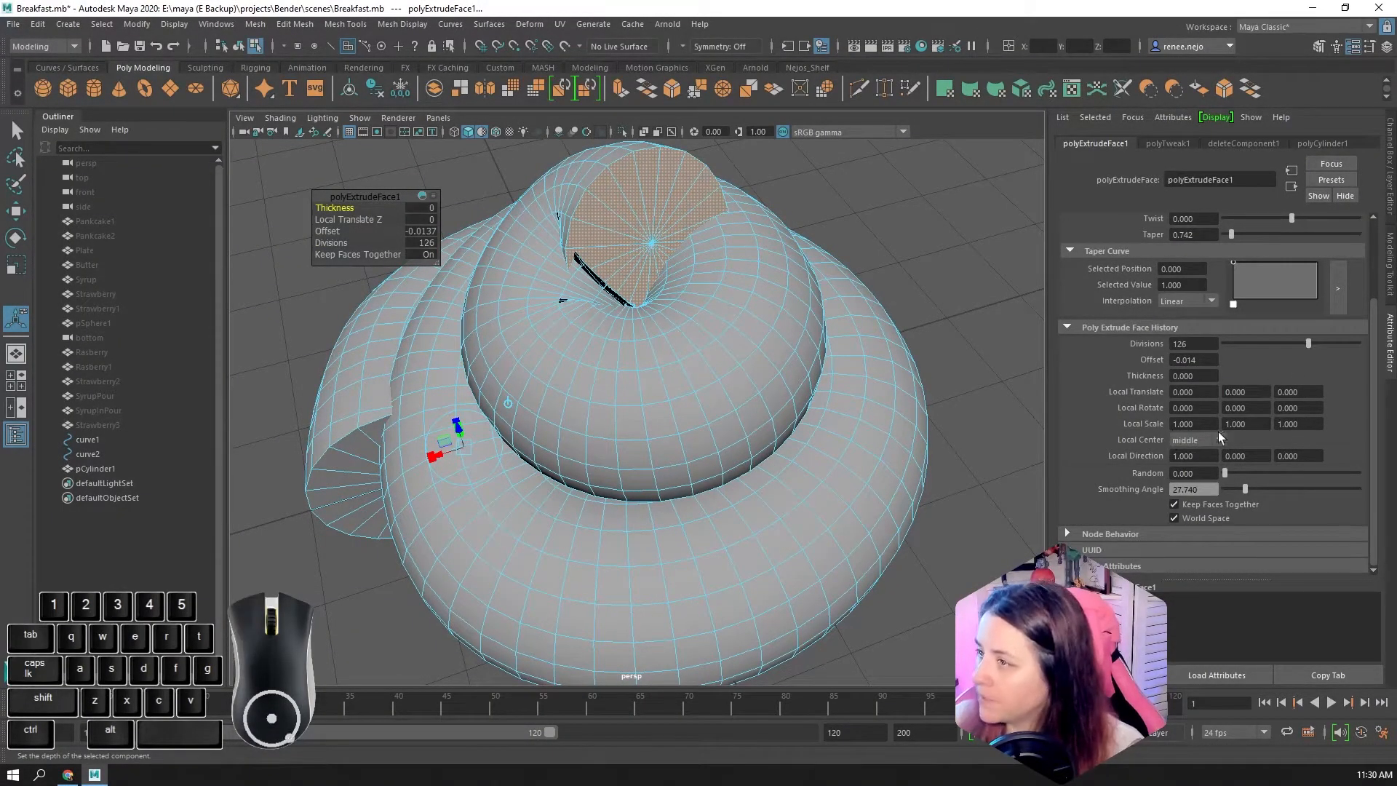
pyautogui.moveTo(1256, 220)
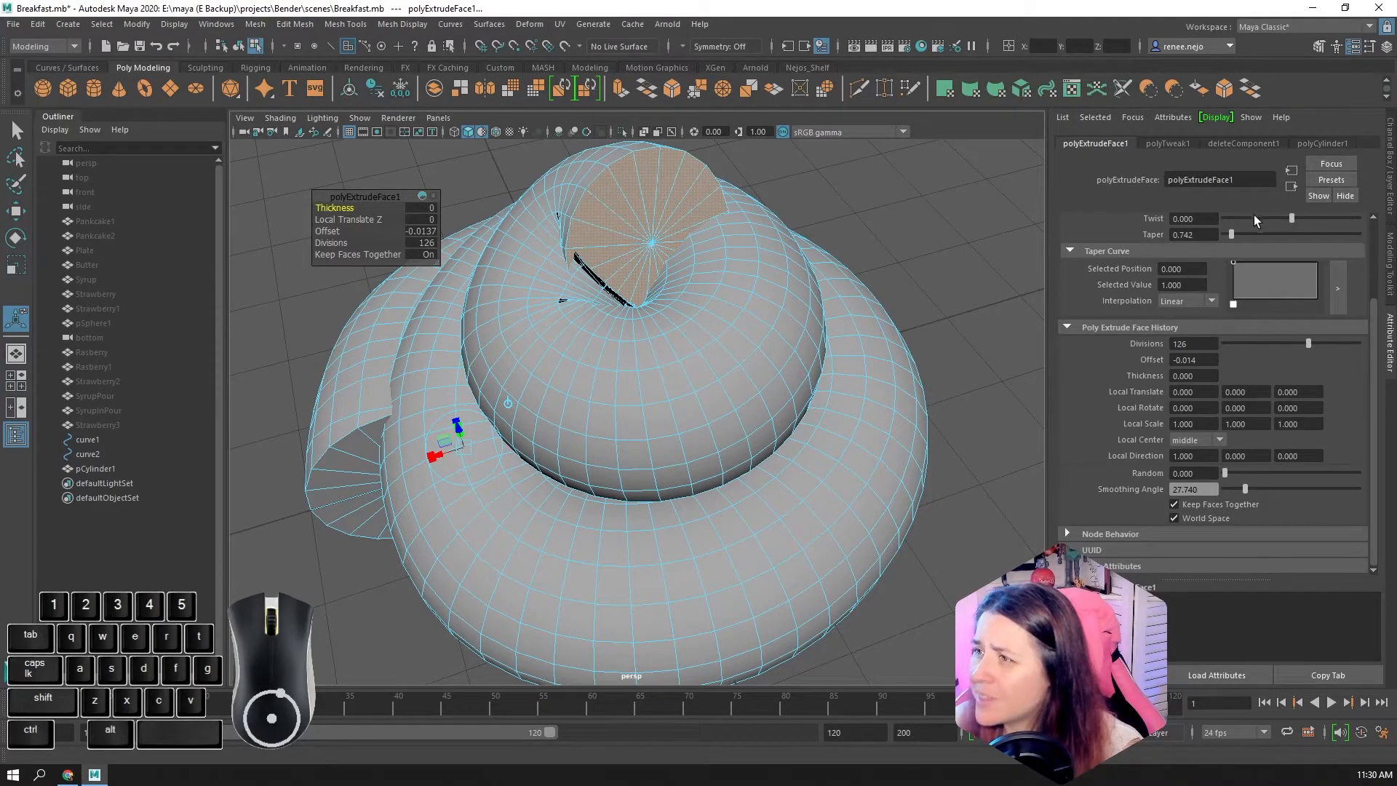